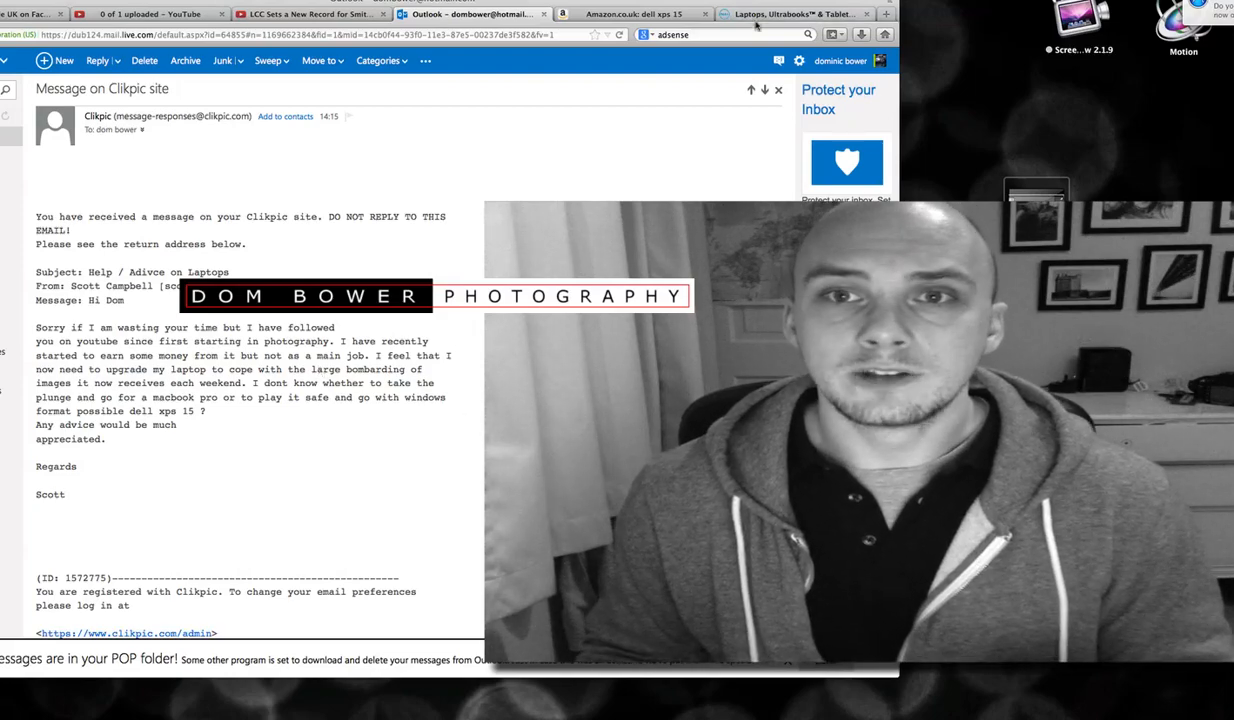
- Switch from the Outlook laptop-advice email to the Dell laptops browser tab
click(792, 14)
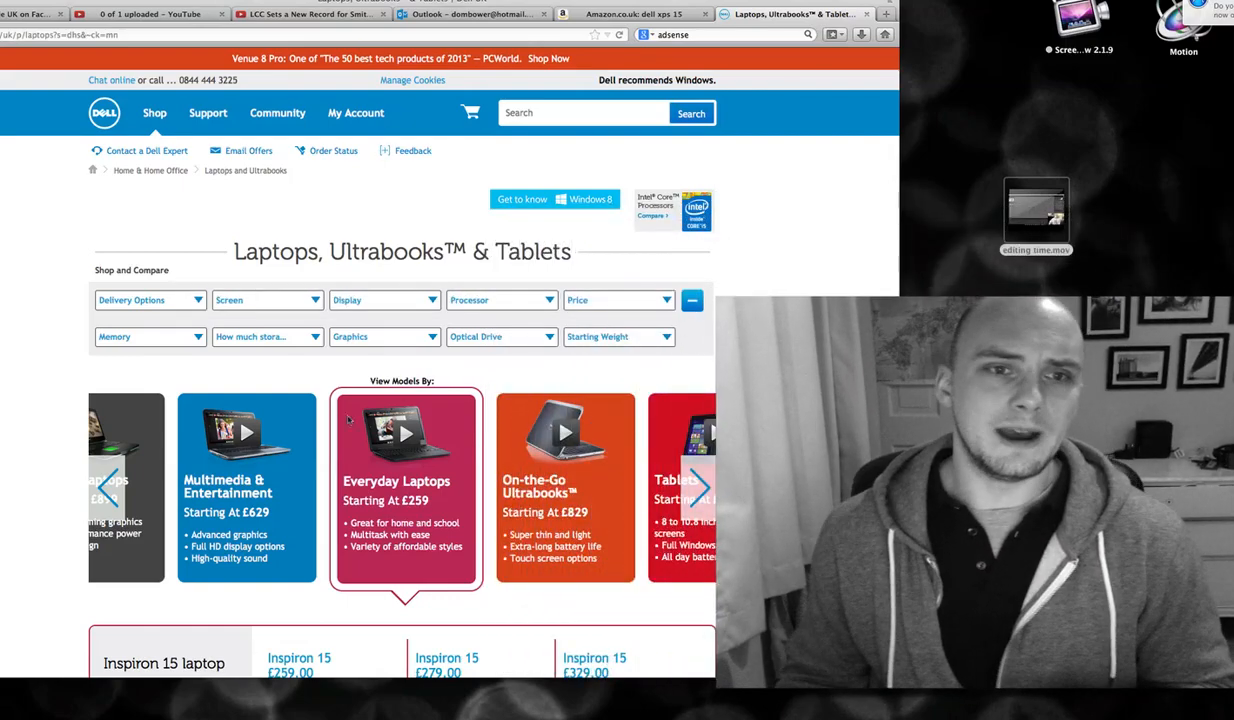
- Expand the Screen filter showing 10", 11"–14", 15"–16" and 17" & up sizes
click(264, 300)
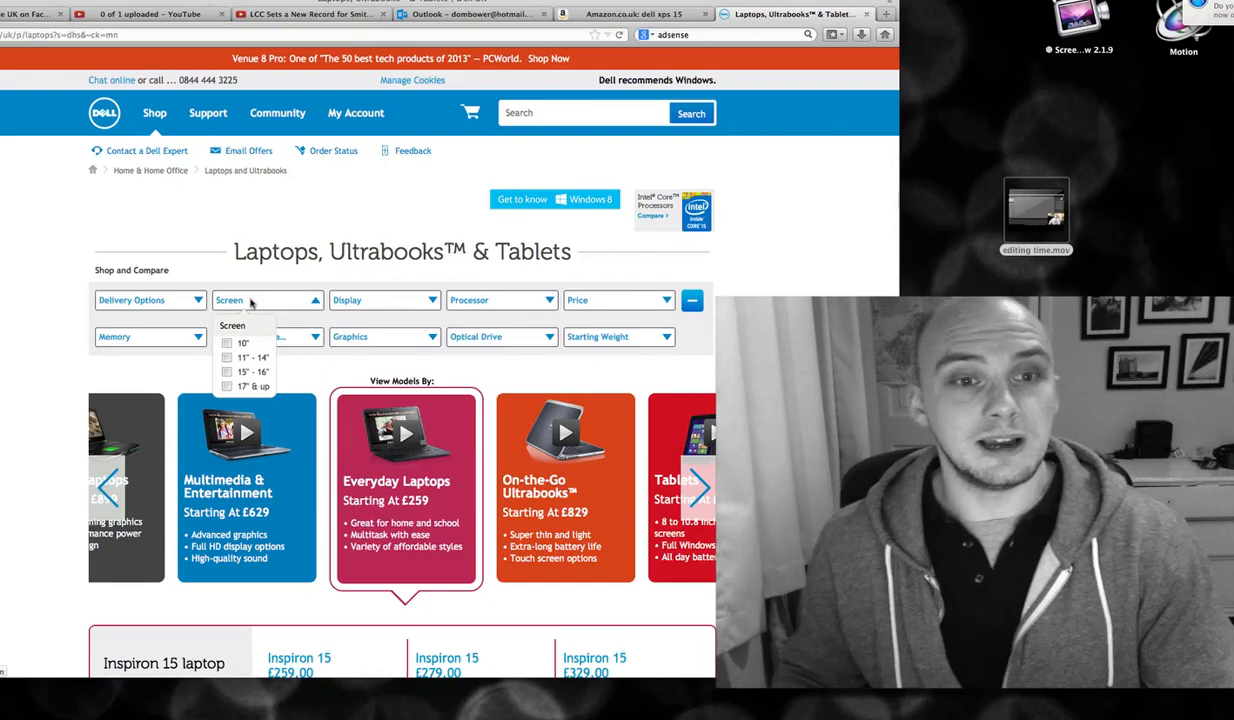
click(254, 372)
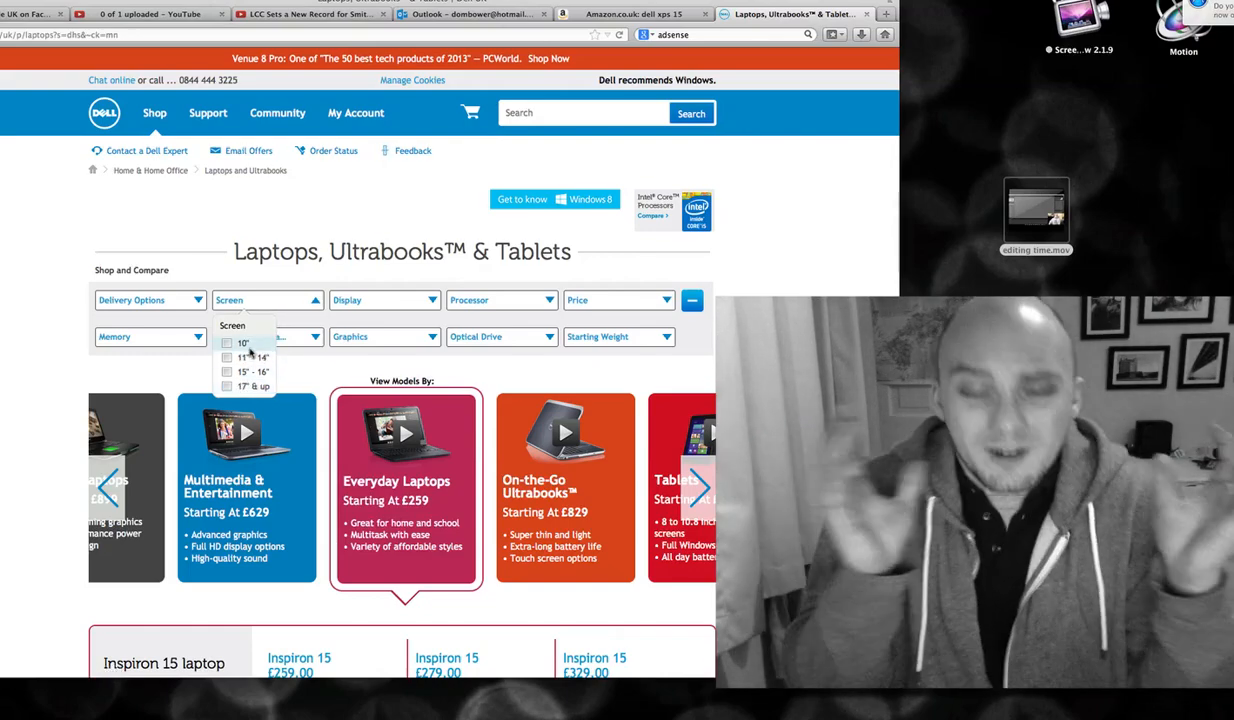
click(228, 388)
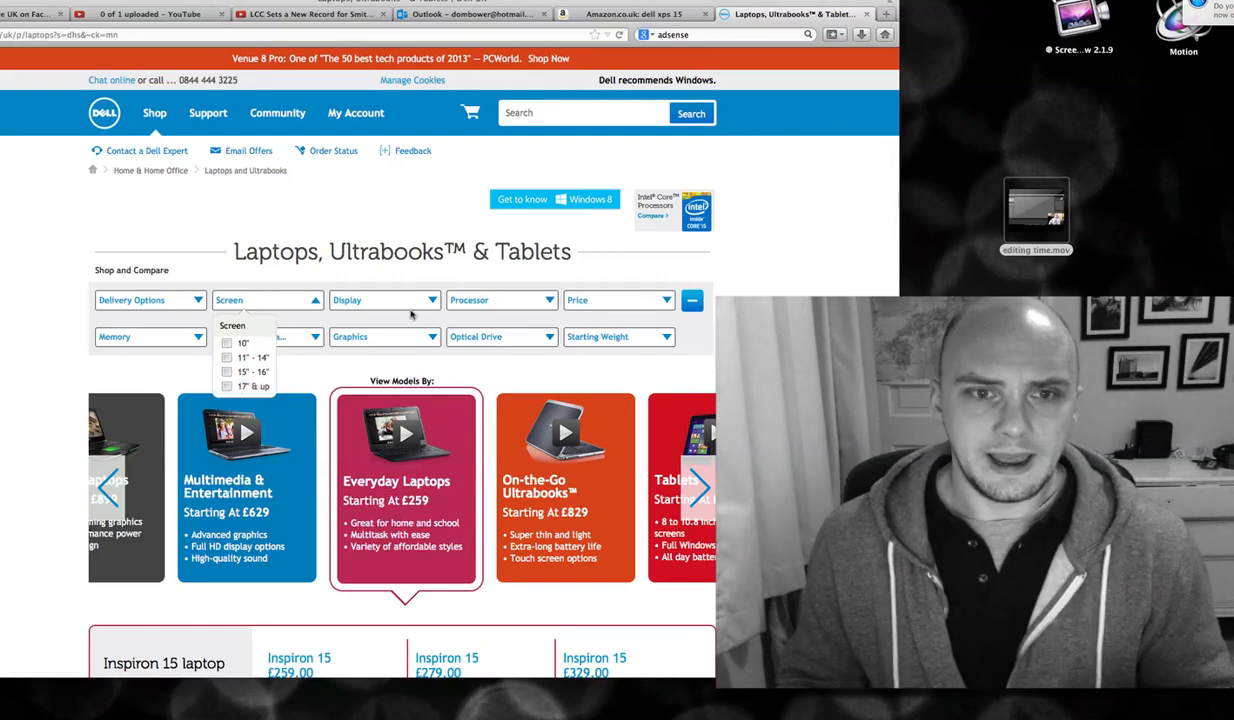
- Expand the Display filter showing Without Touch and With Touch options
click(384, 300)
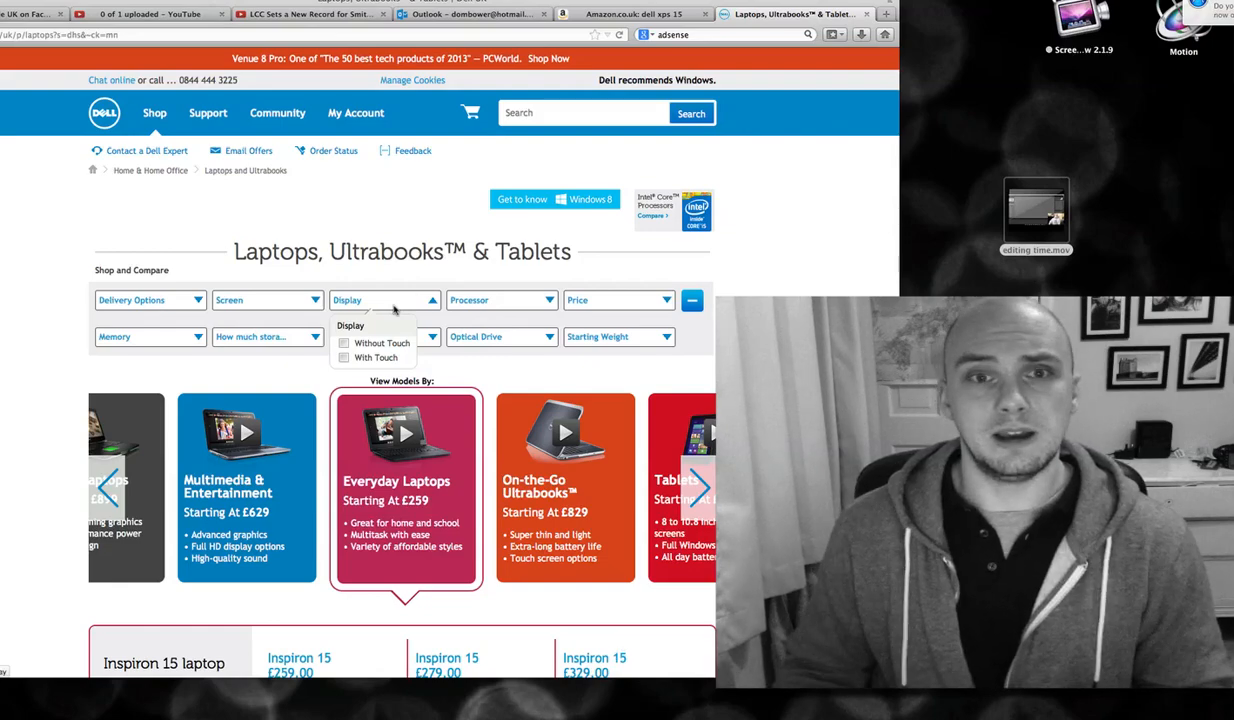
- Expand the Processor filter listing Intel Core, Pentium and Celeron options
click(500, 300)
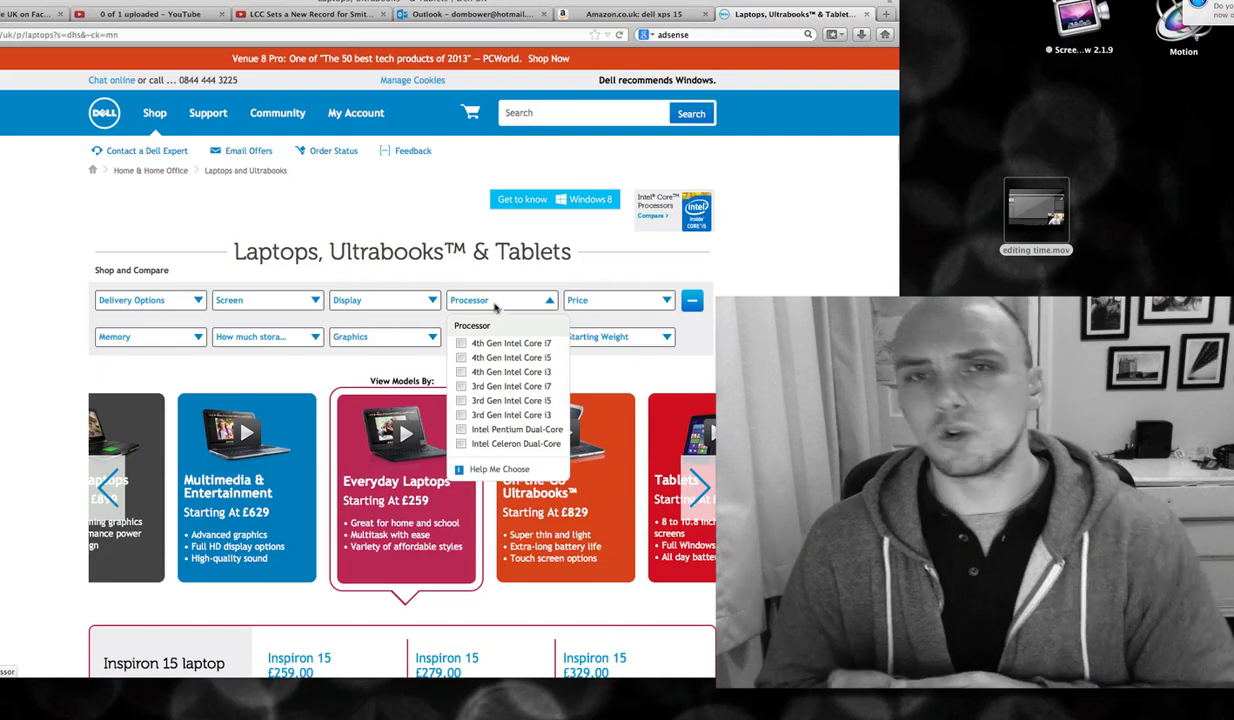
mouse_move(512, 414)
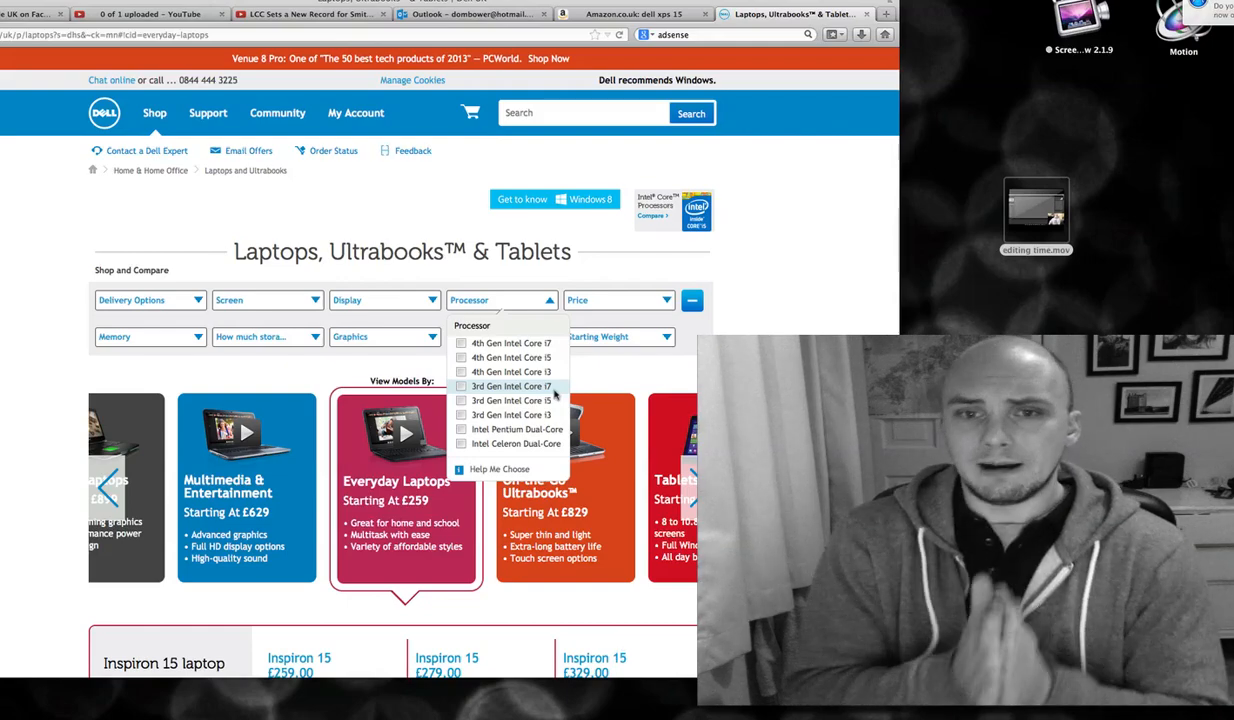
- Expand the Memory filter to show the available memory sizes
click(150, 336)
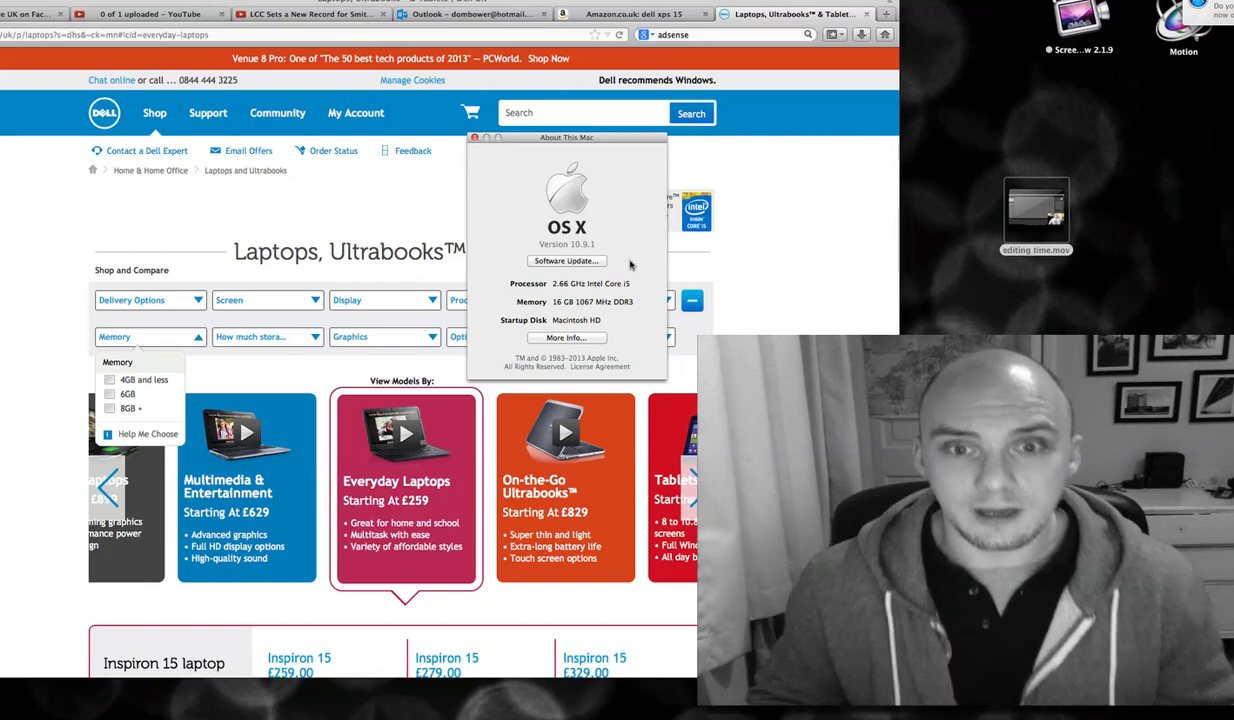
- View the iMac's More Info overview in About This Mac, then close the window
click(568, 336)
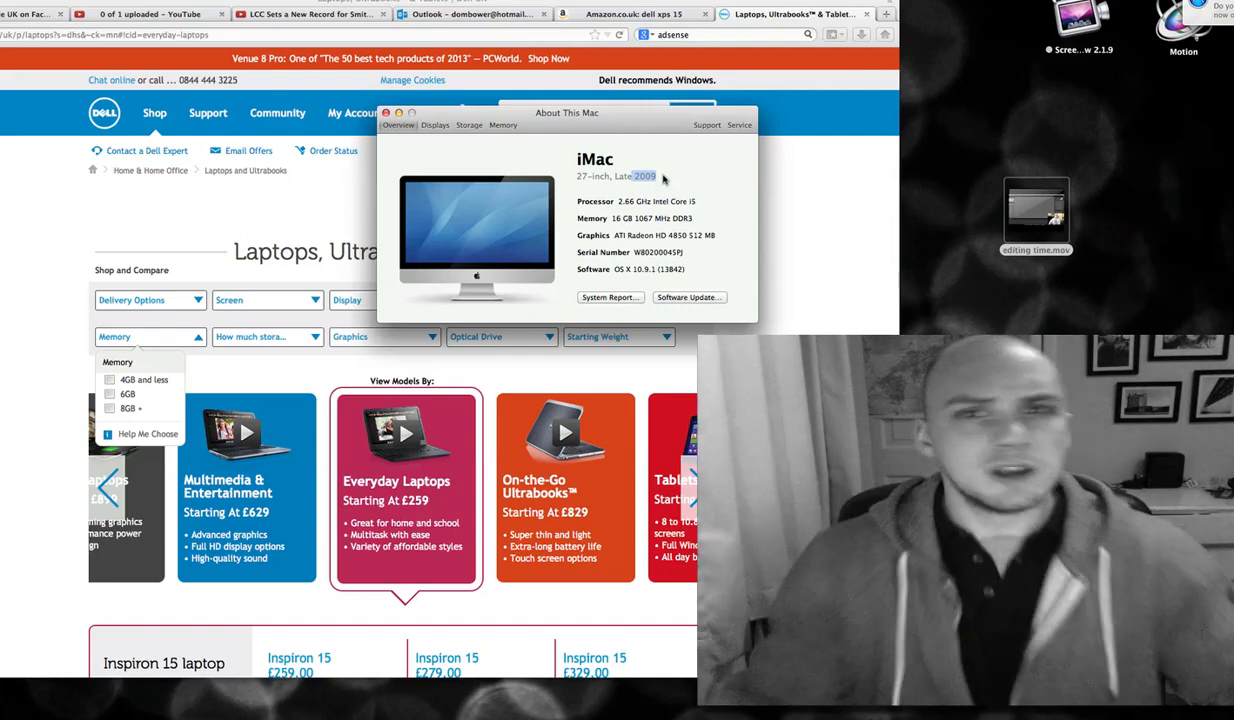
click(386, 112)
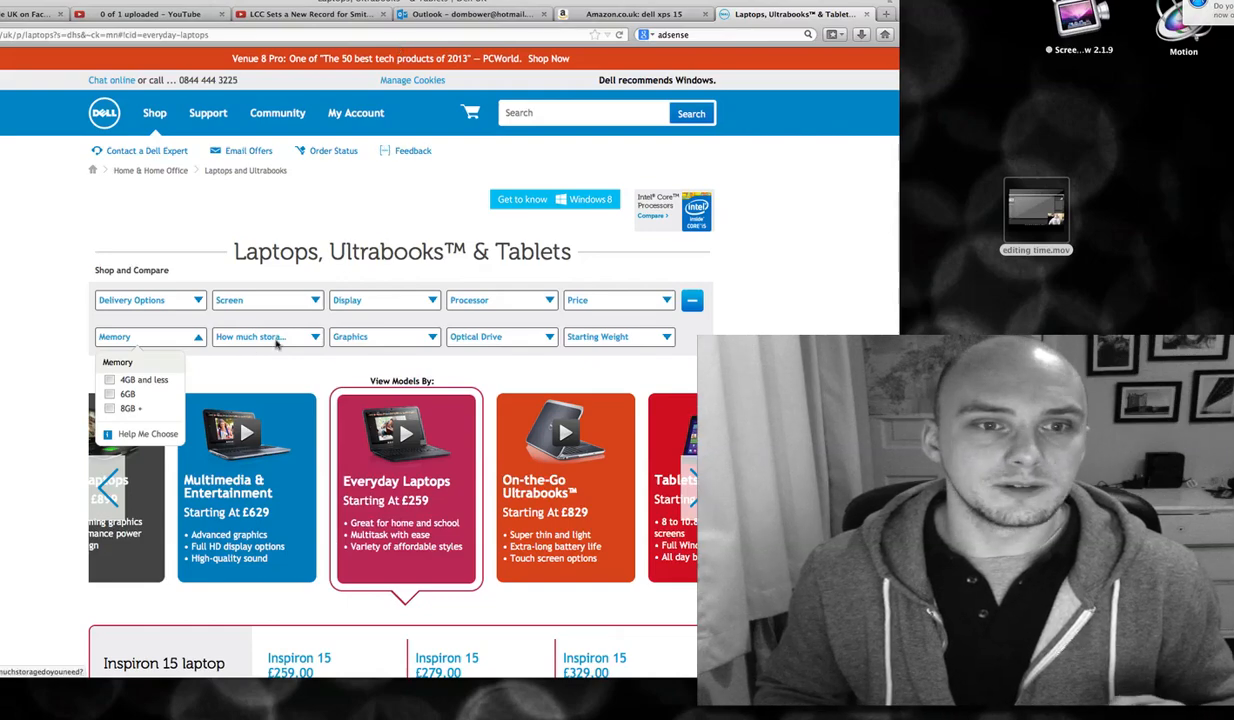
- Tick the 17" & up screen size in the Dell laptop filters
click(268, 336)
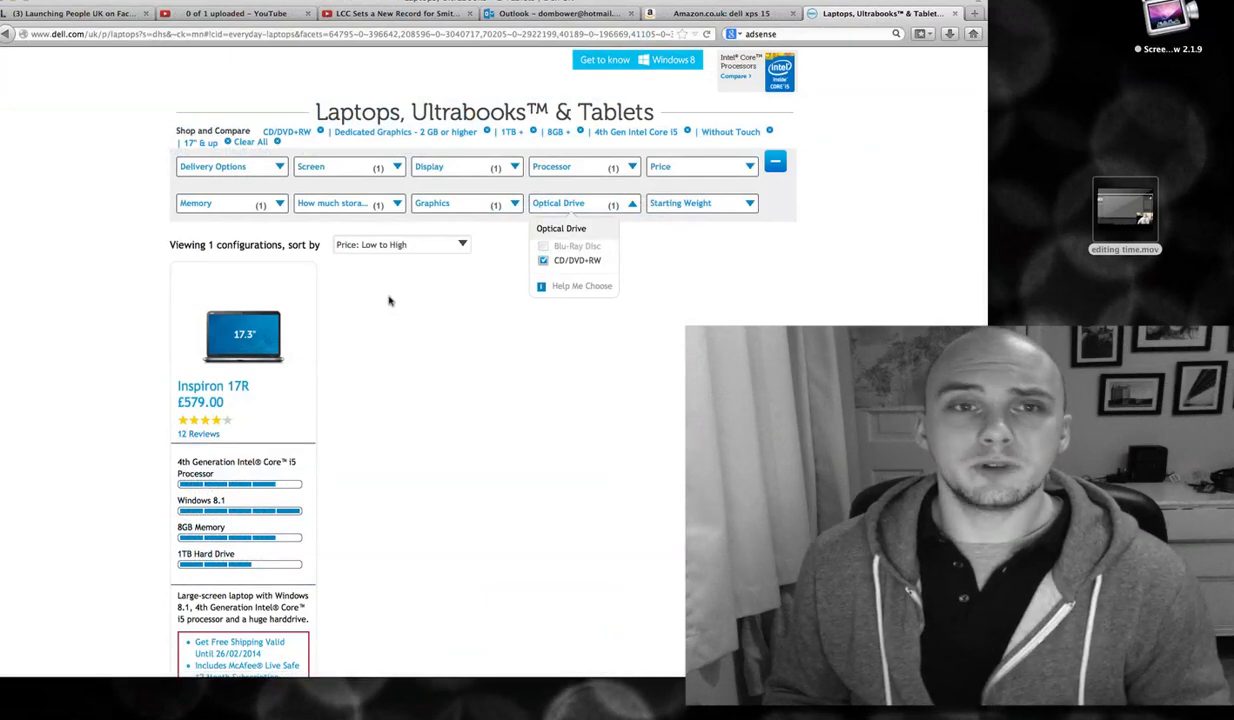
scroll(up, 3)
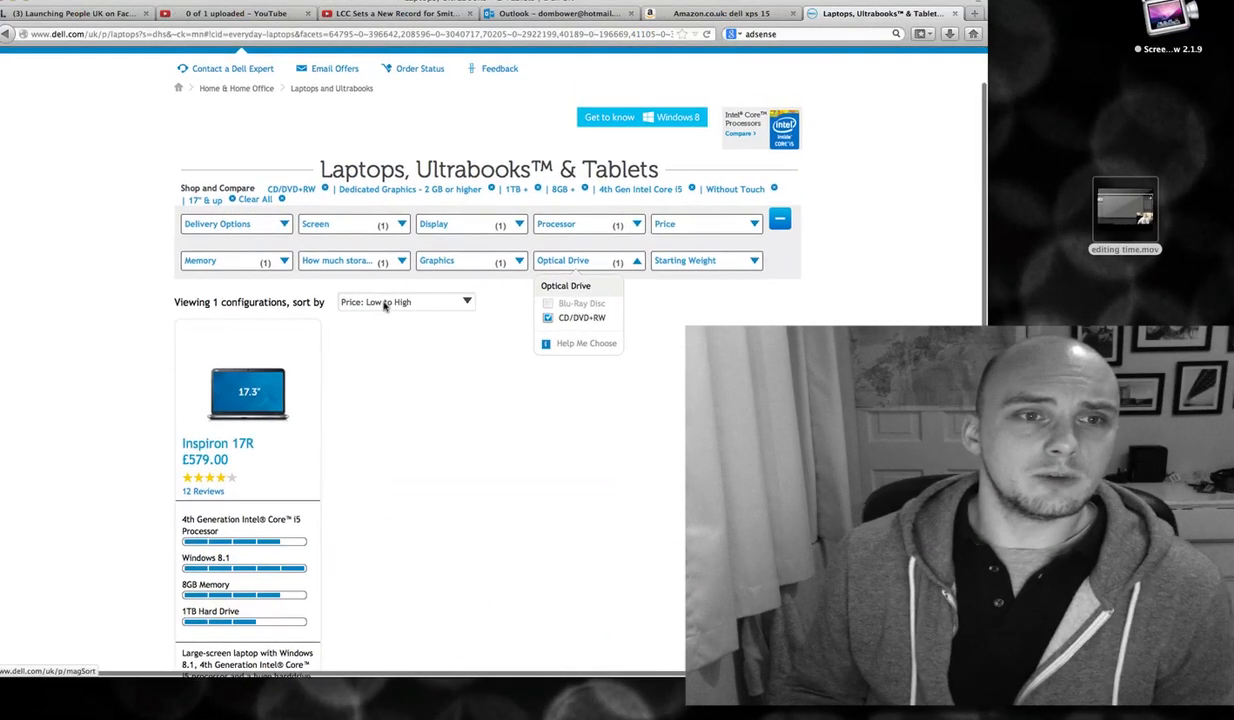
scroll(down, 3)
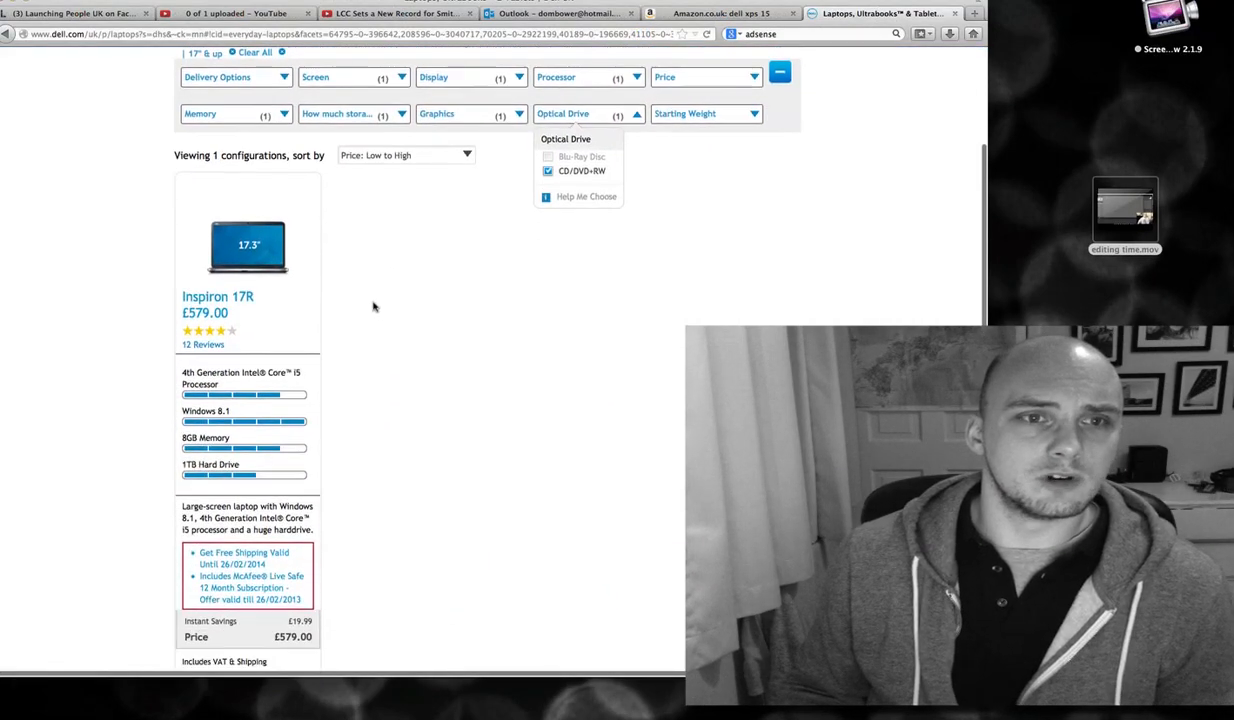
mouse_move(322, 304)
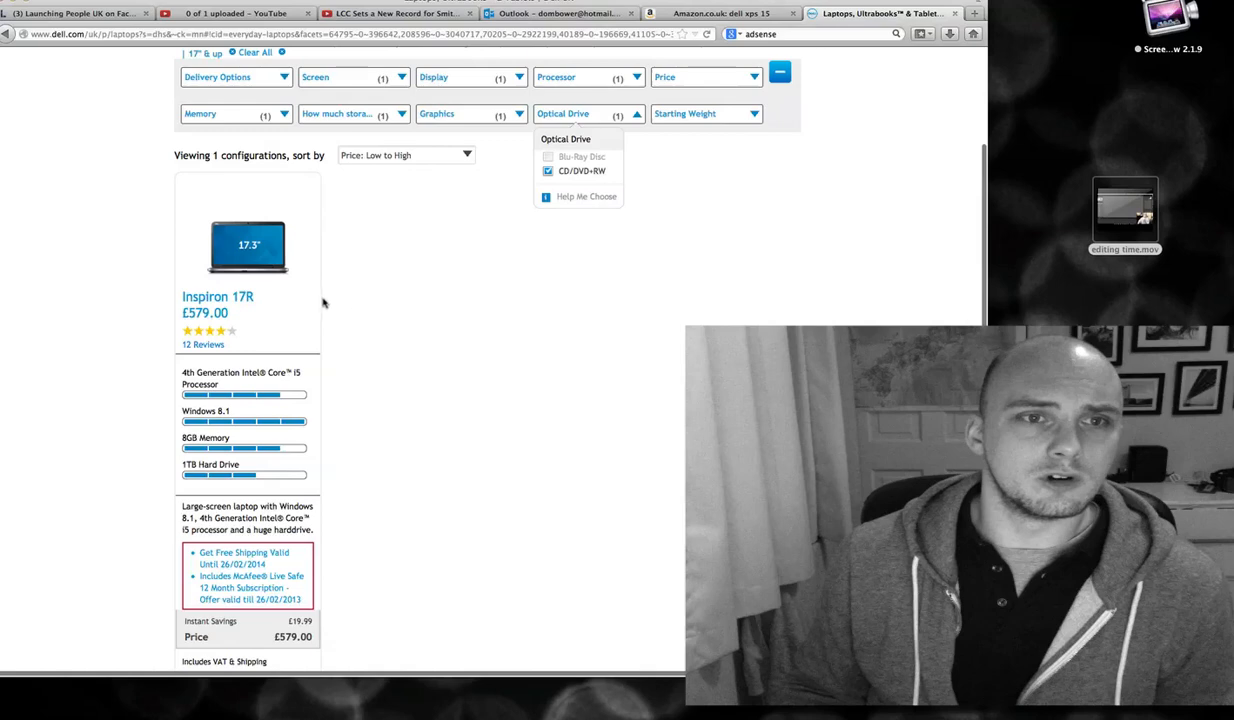
mouse_move(276, 300)
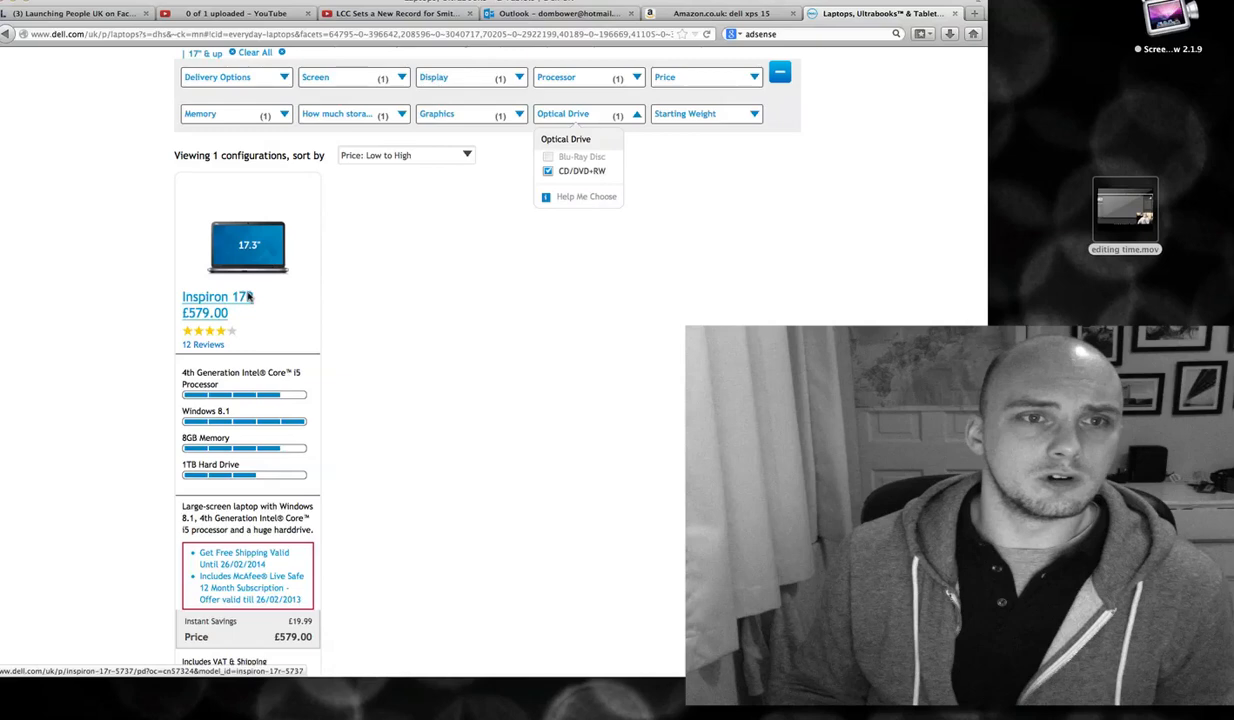
mouse_move(262, 288)
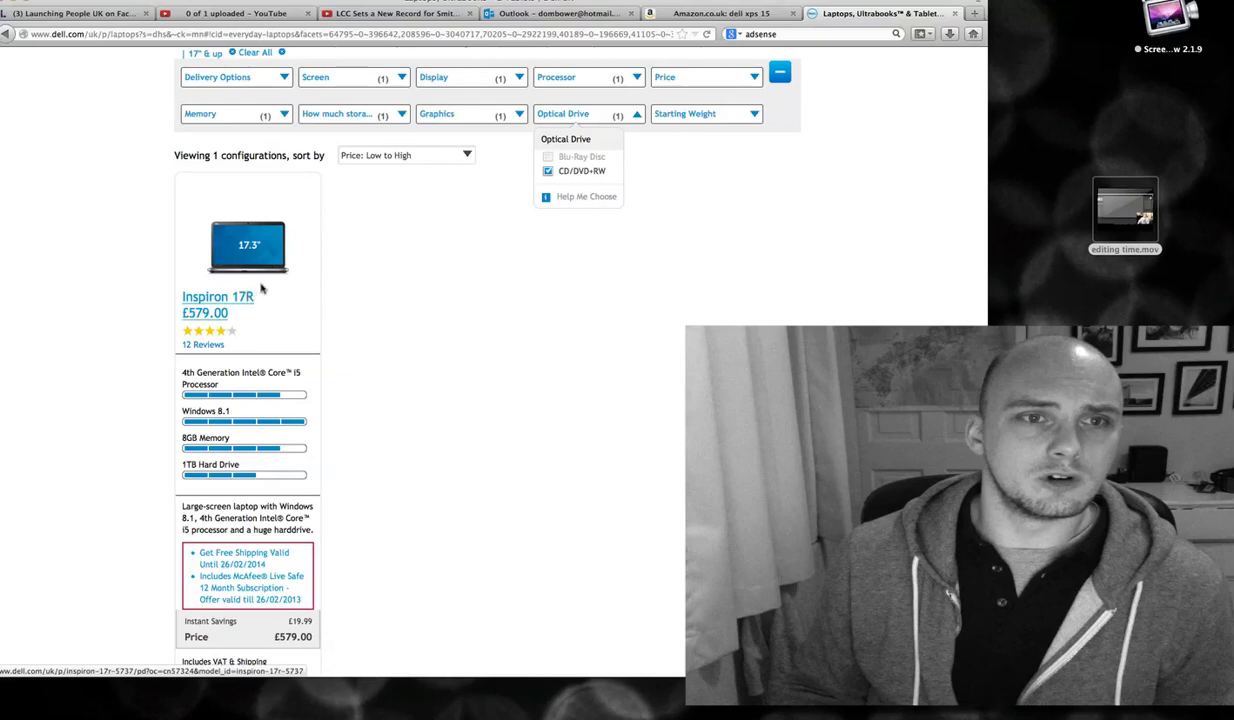
mouse_move(444, 172)
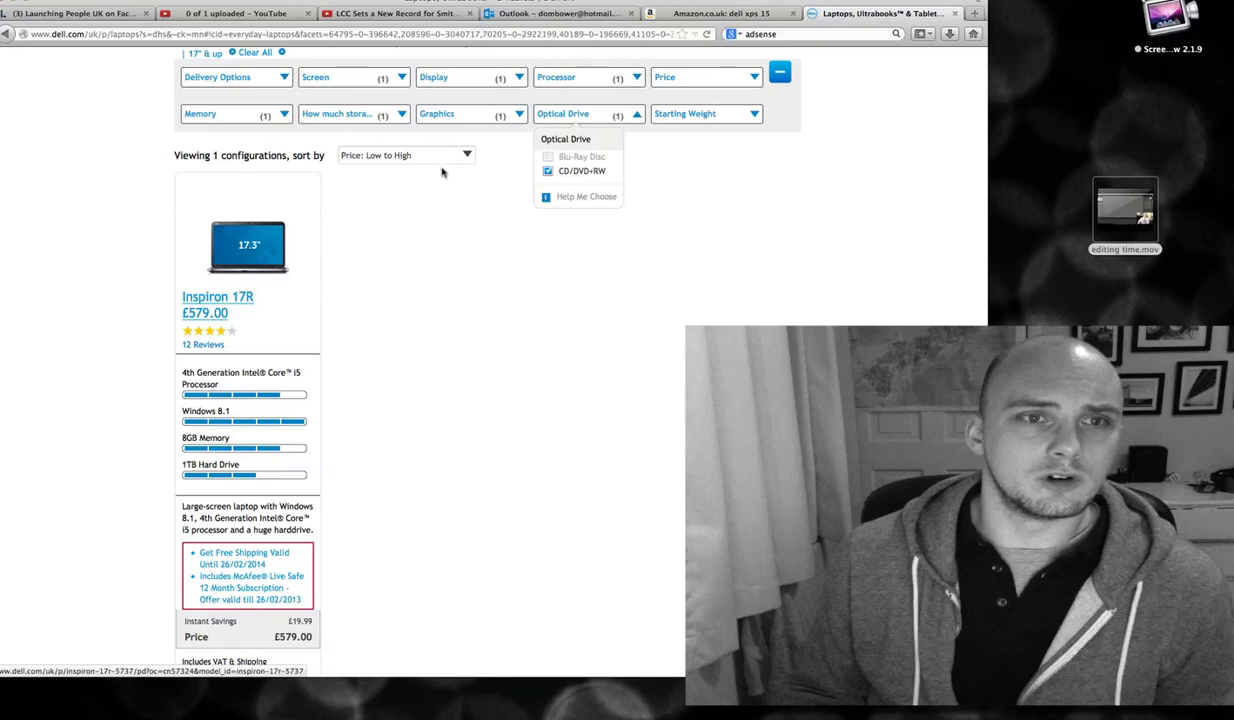
mouse_move(624, 56)
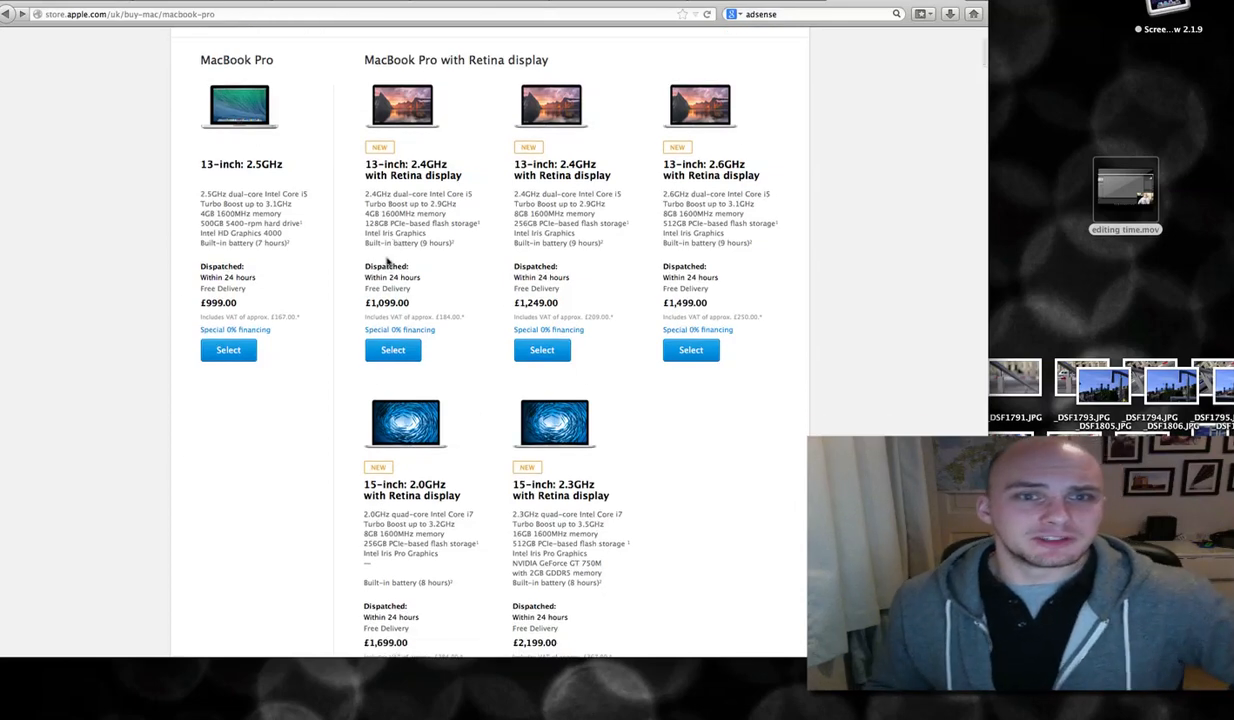
scroll(up, 3)
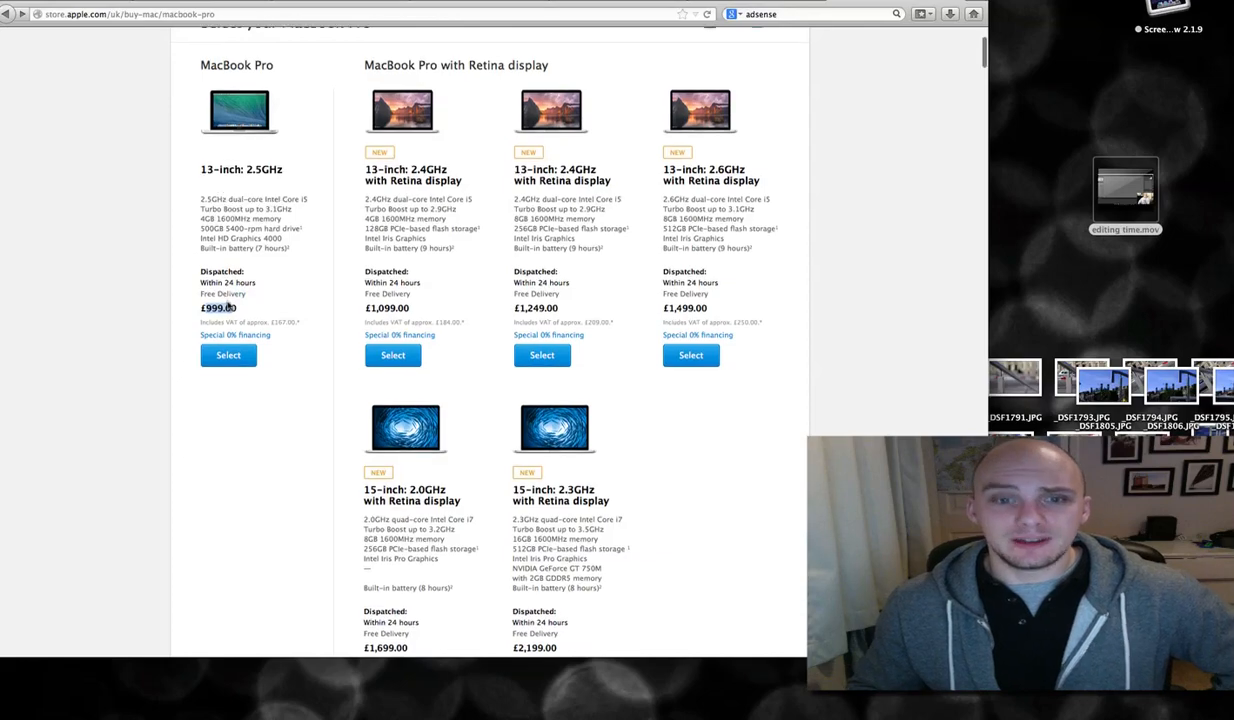
mouse_move(344, 182)
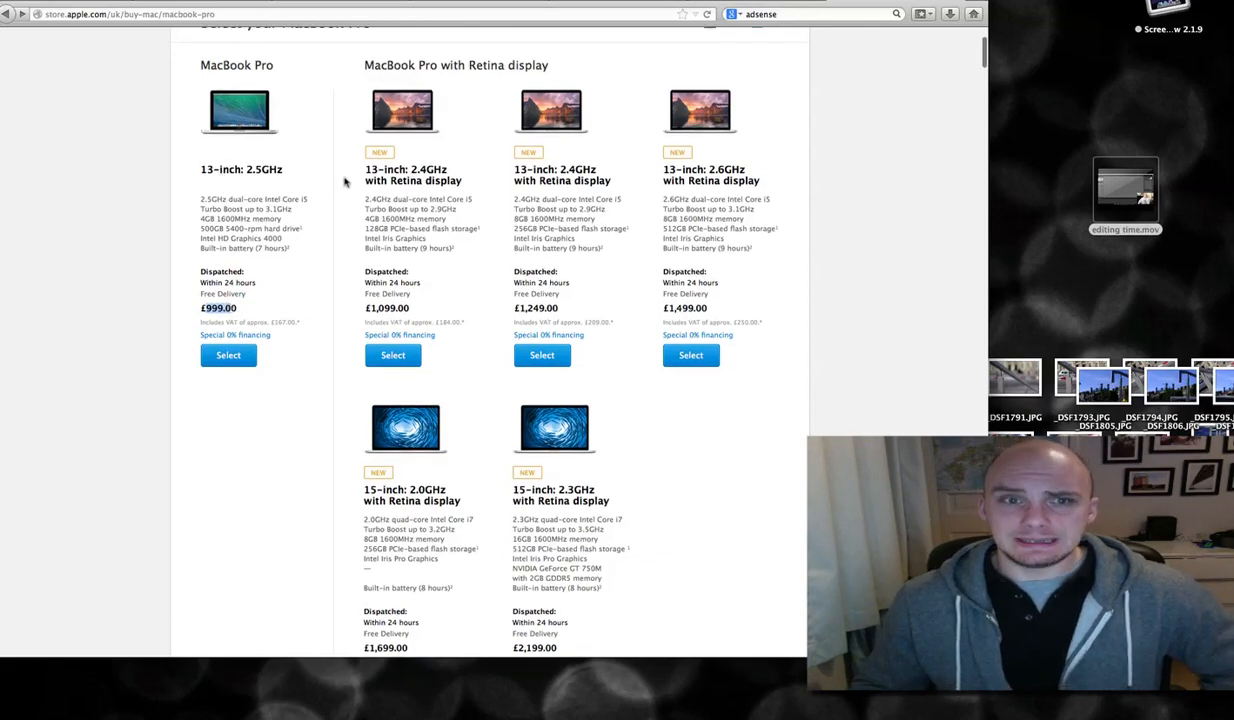
scroll(down, 3)
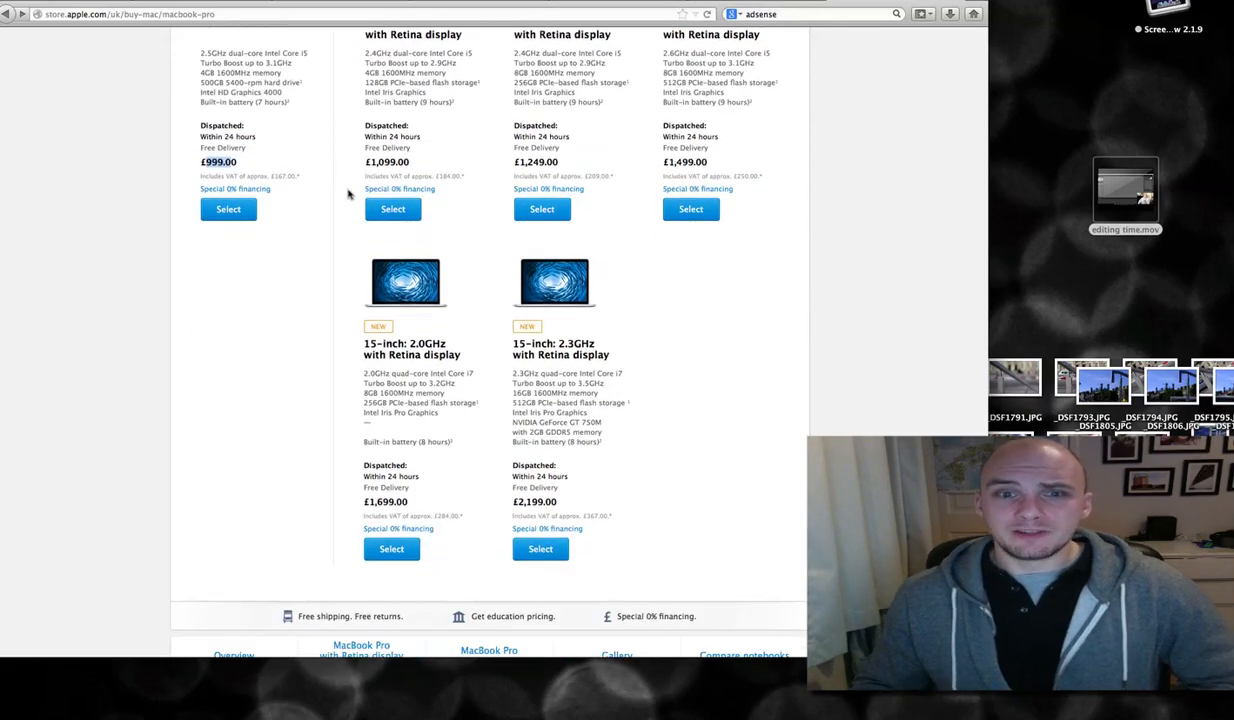
mouse_move(620, 296)
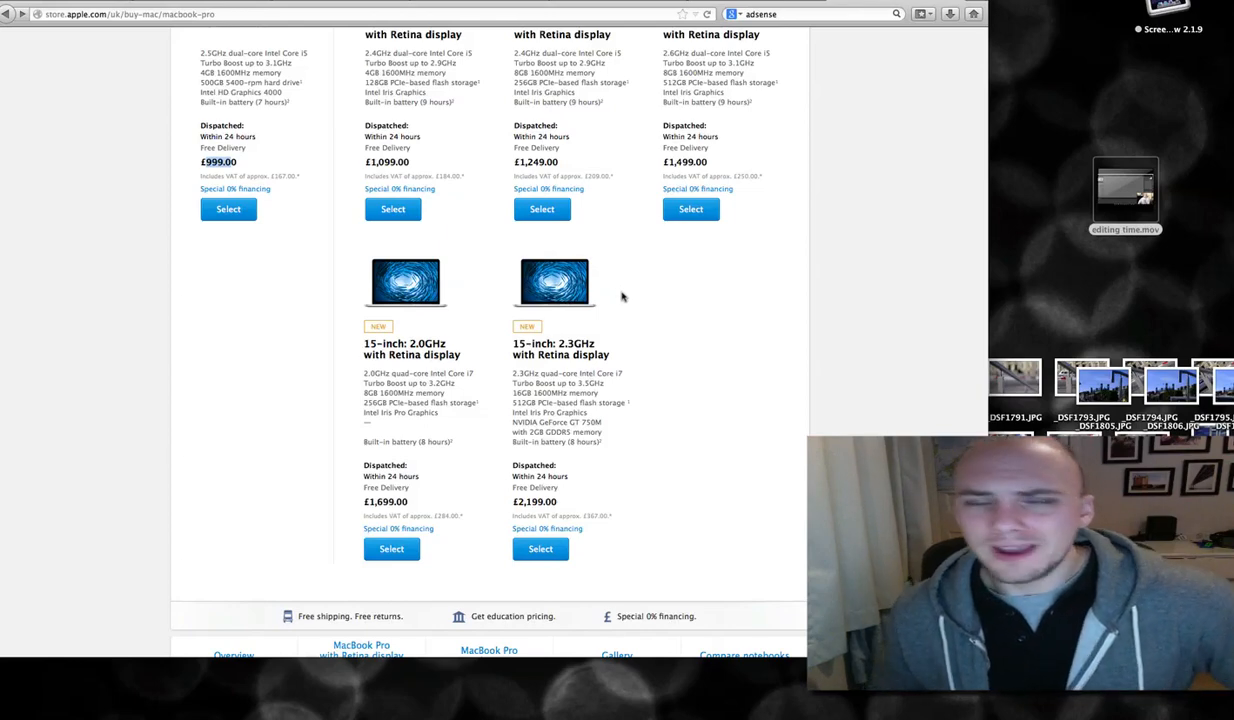
mouse_move(604, 348)
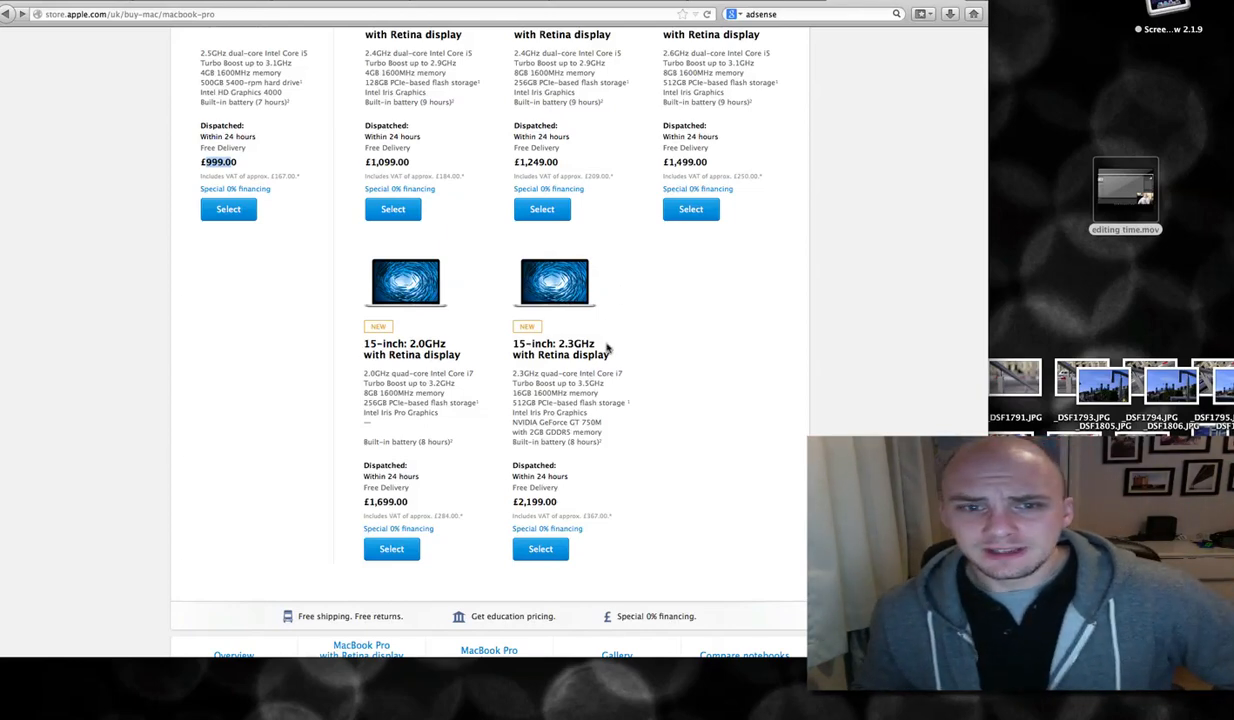
scroll(down, 3)
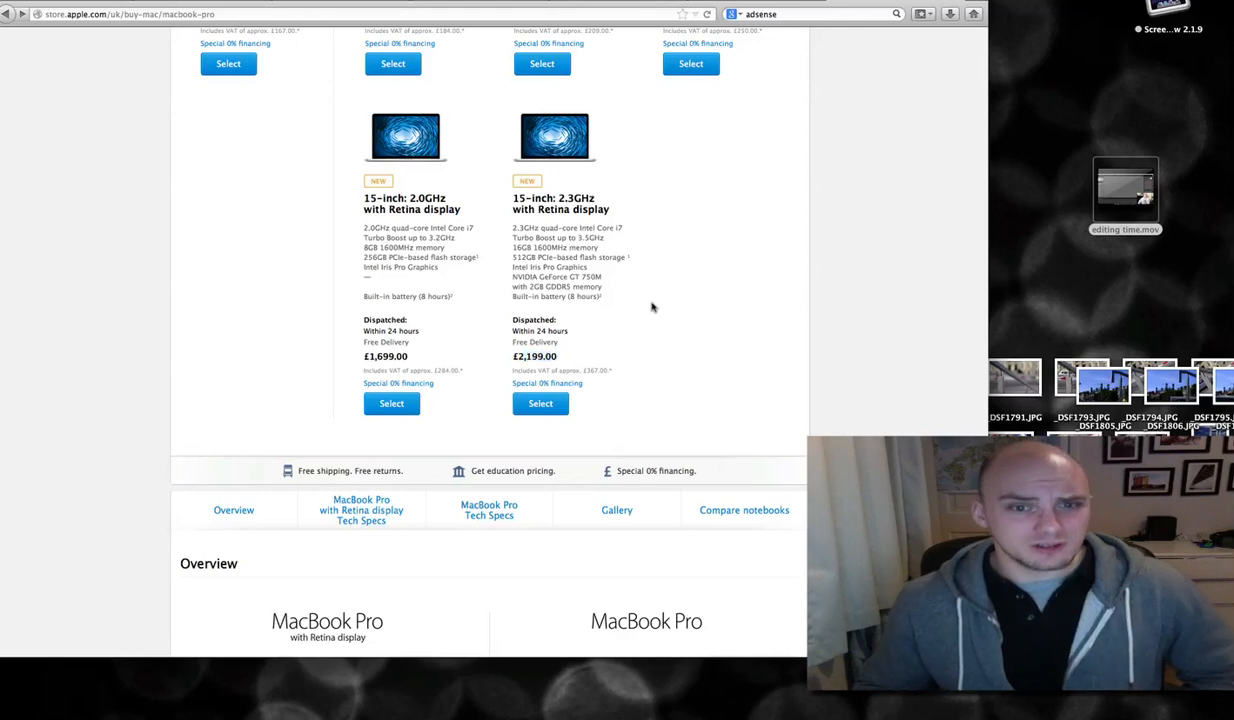
mouse_move(570, 404)
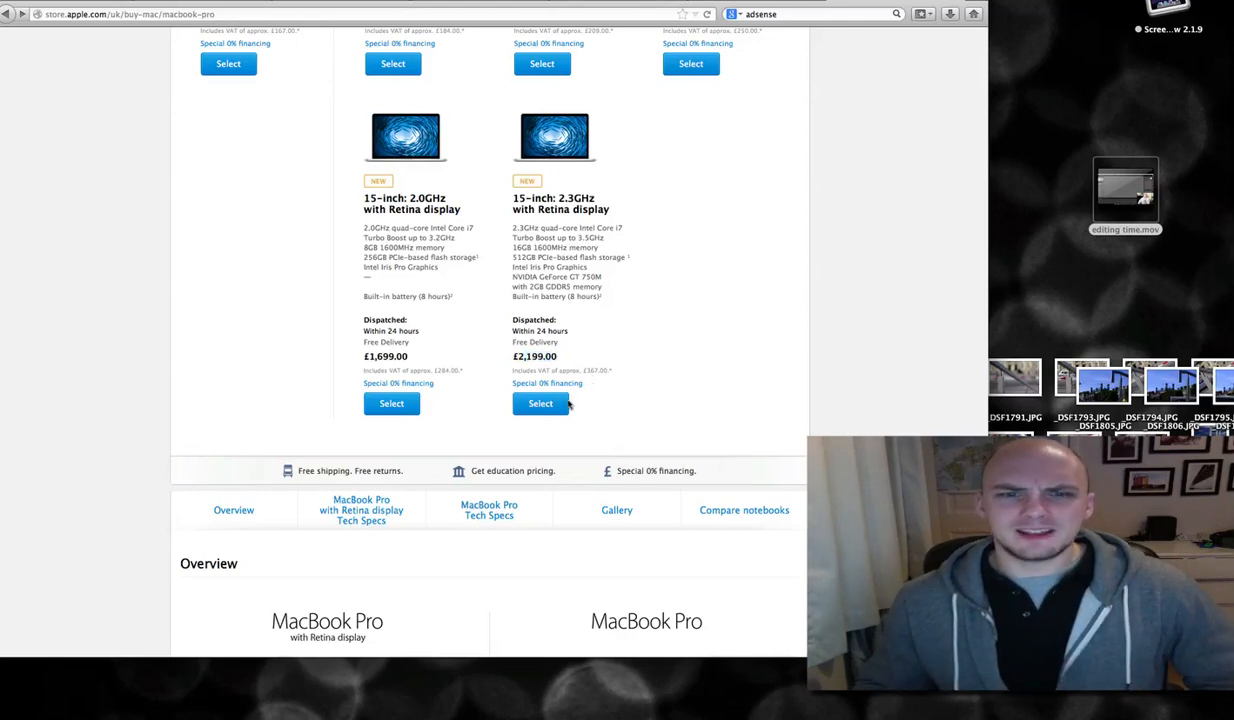
- Choose the 15-inch 2.3GHz Retina MacBook Pro to configure
click(540, 404)
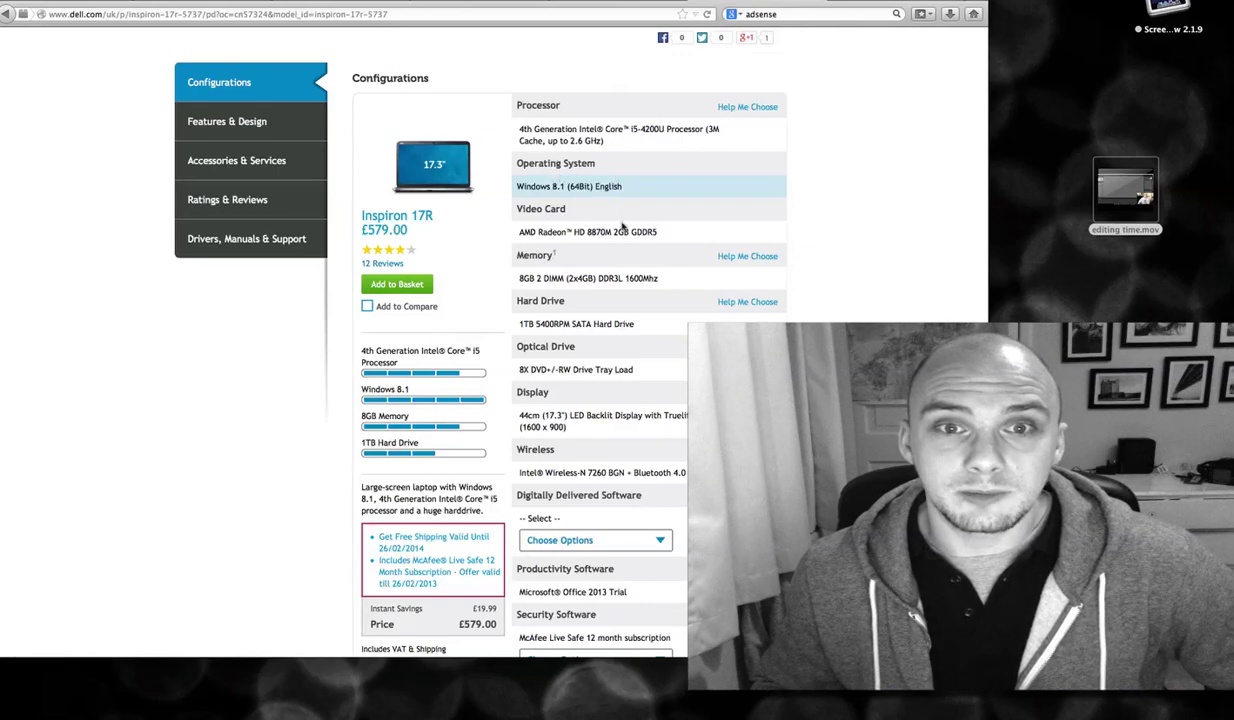
mouse_move(572, 140)
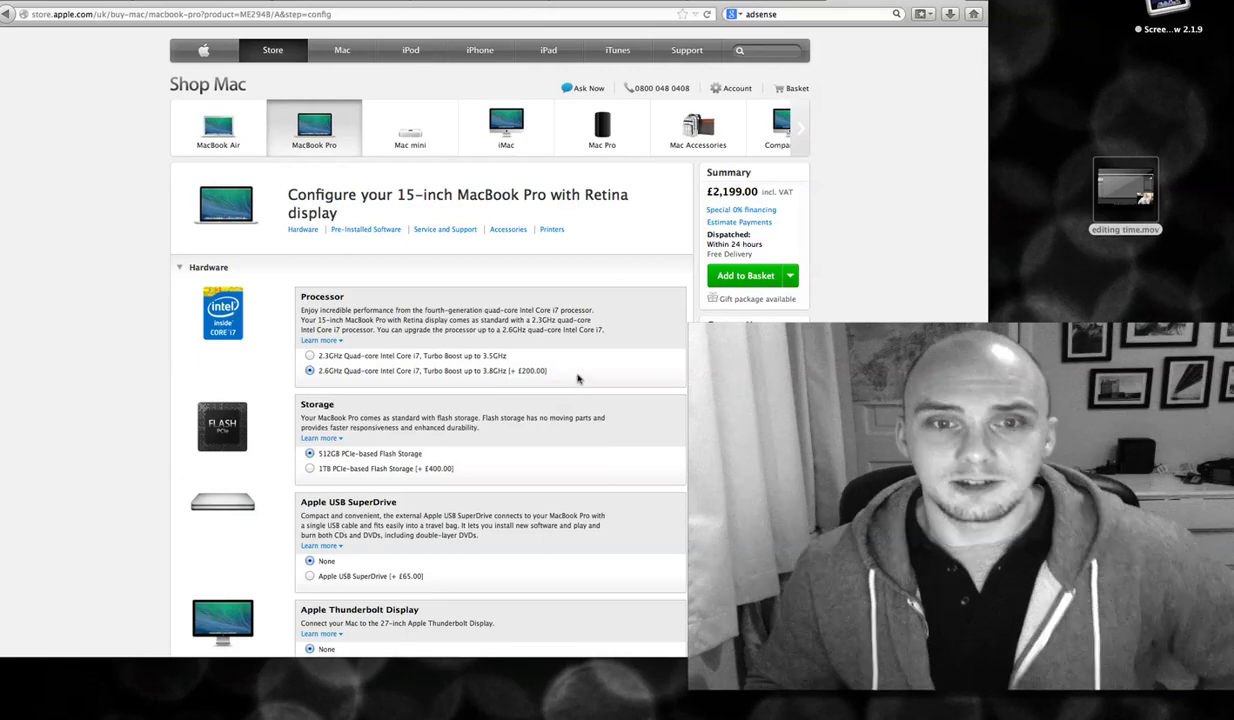
mouse_move(312, 472)
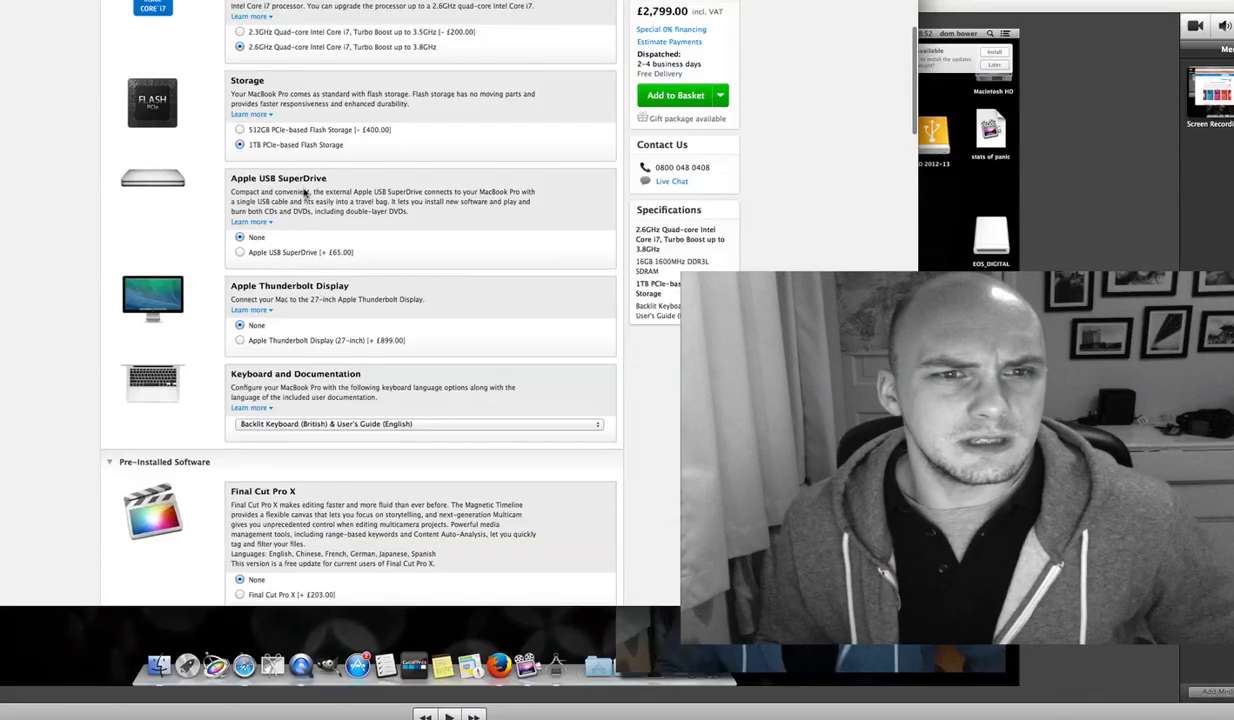
- Scroll through the £2,799 MacBook Pro's software, accessories and printer add-ons
scroll(down, 3)
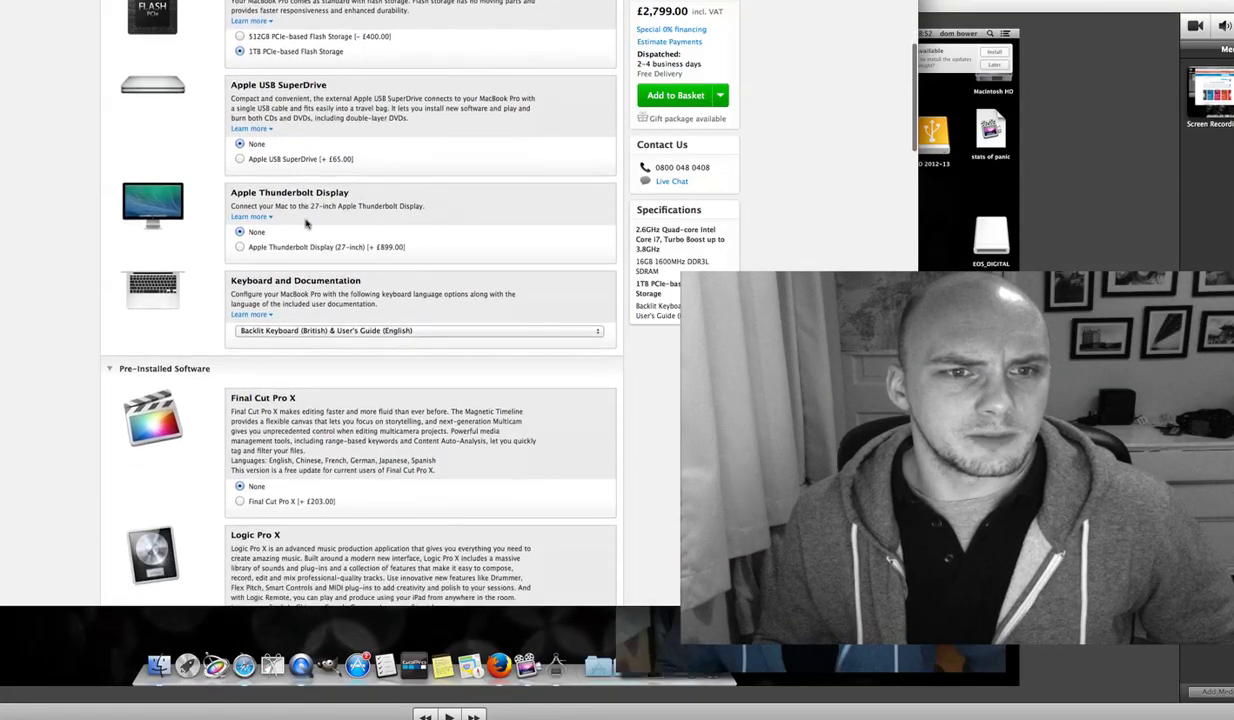
scroll(down, 3)
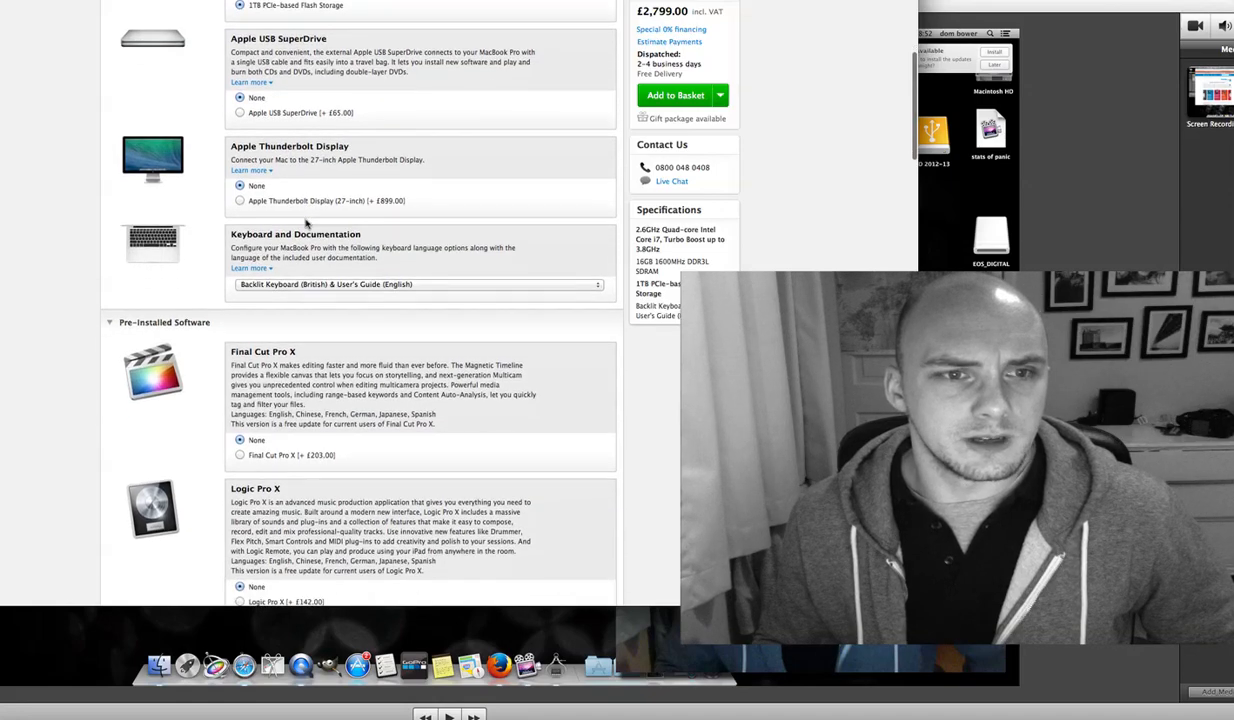
scroll(down, 3)
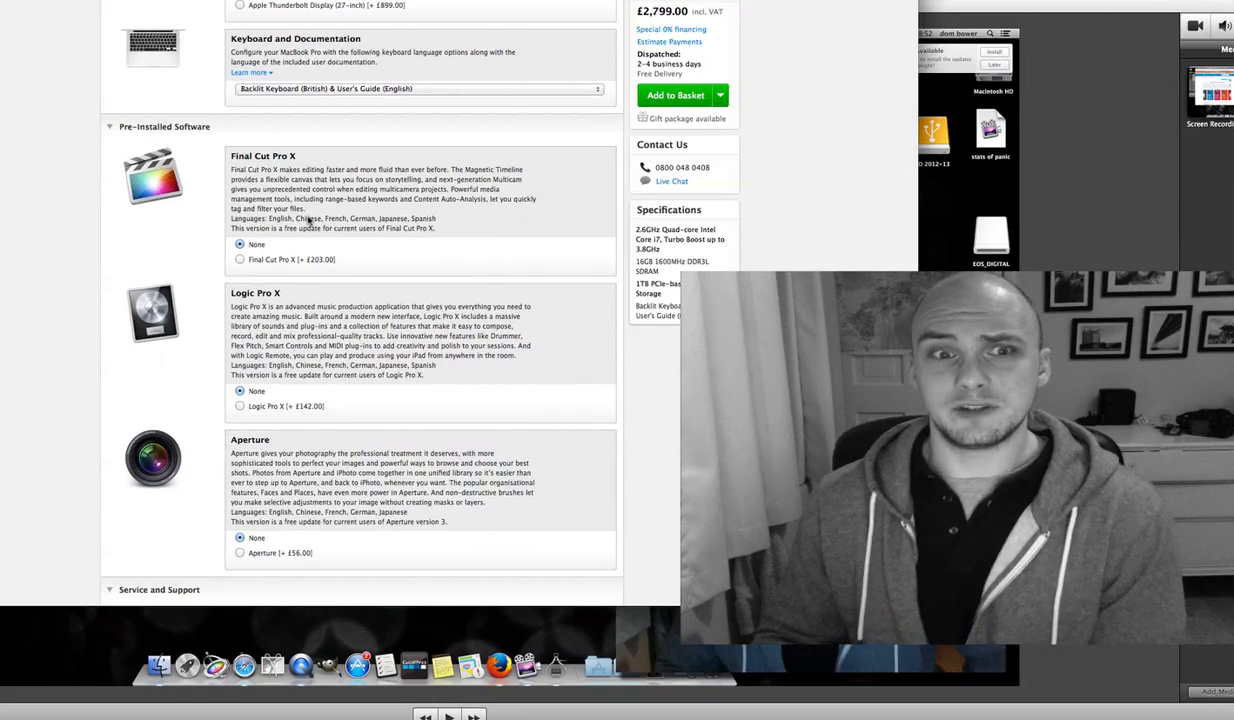
scroll(down, 3)
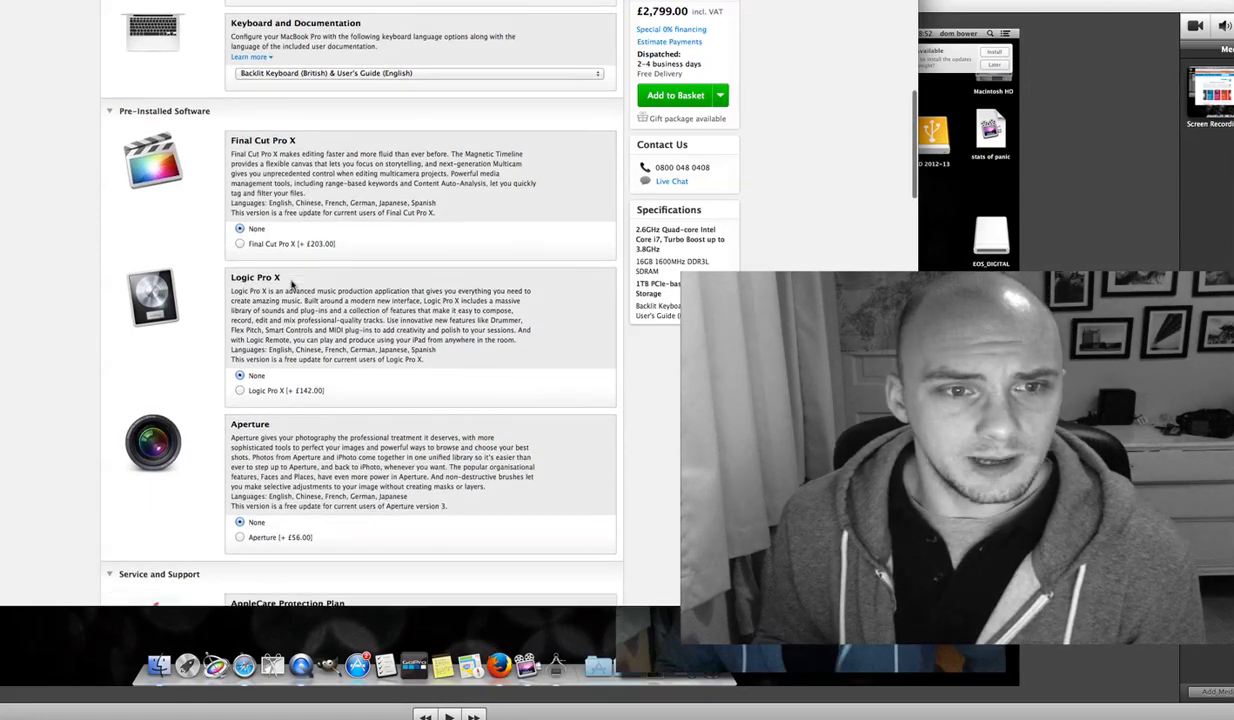
scroll(down, 3)
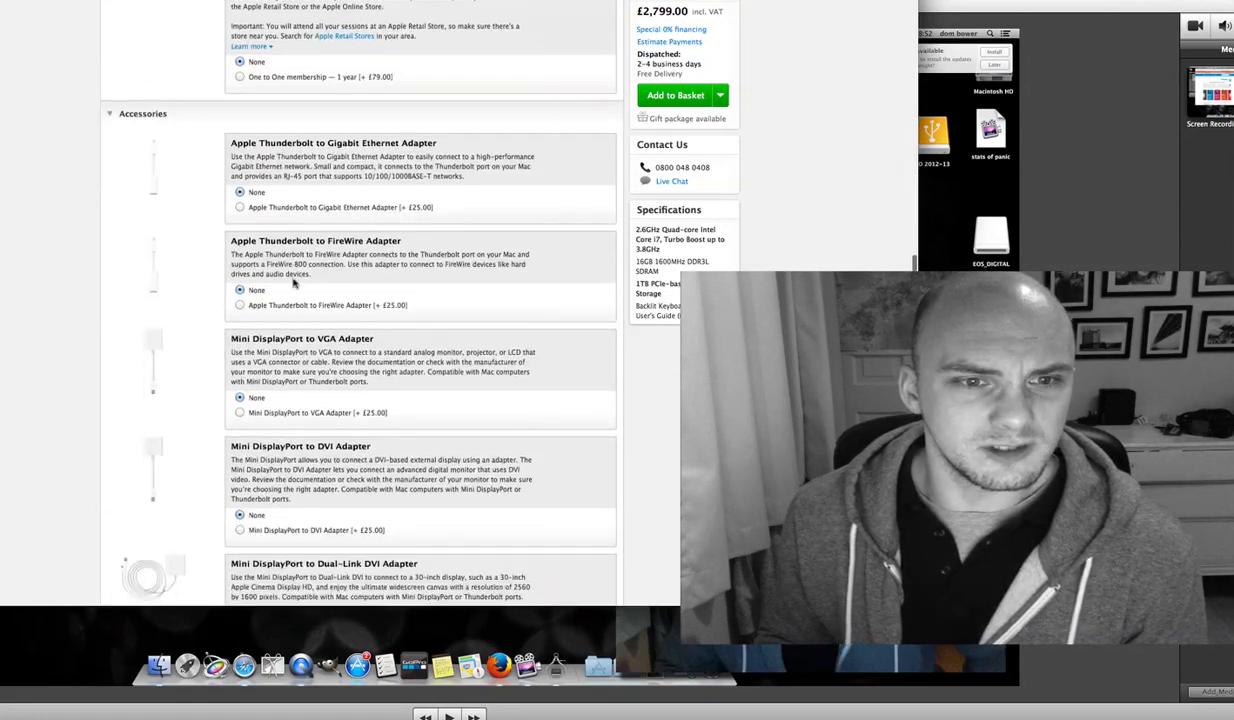
scroll(down, 3)
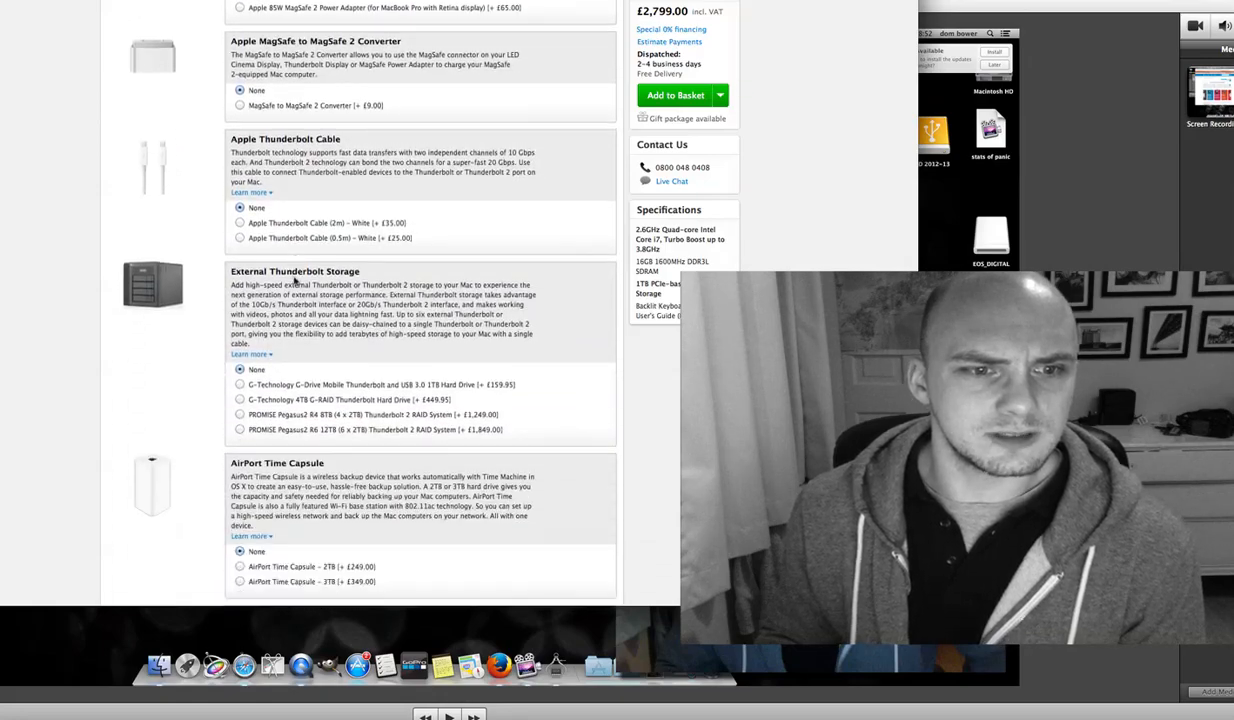
scroll(down, 3)
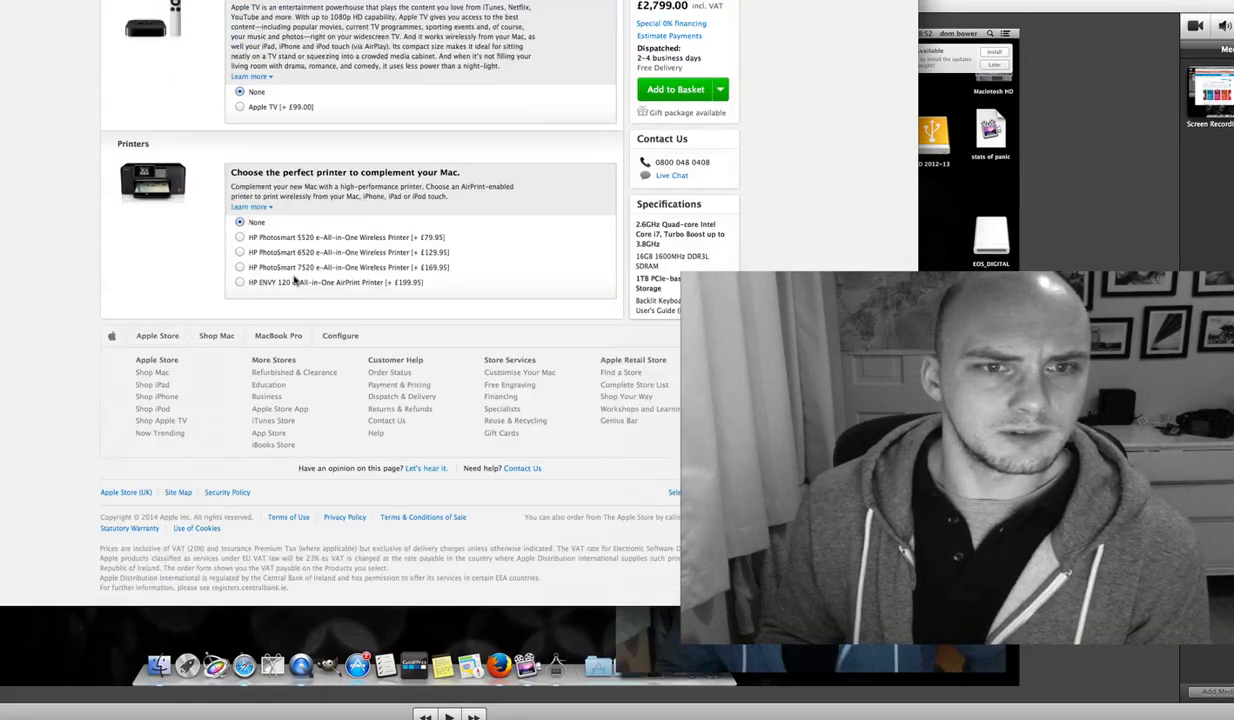
scroll(up, 3)
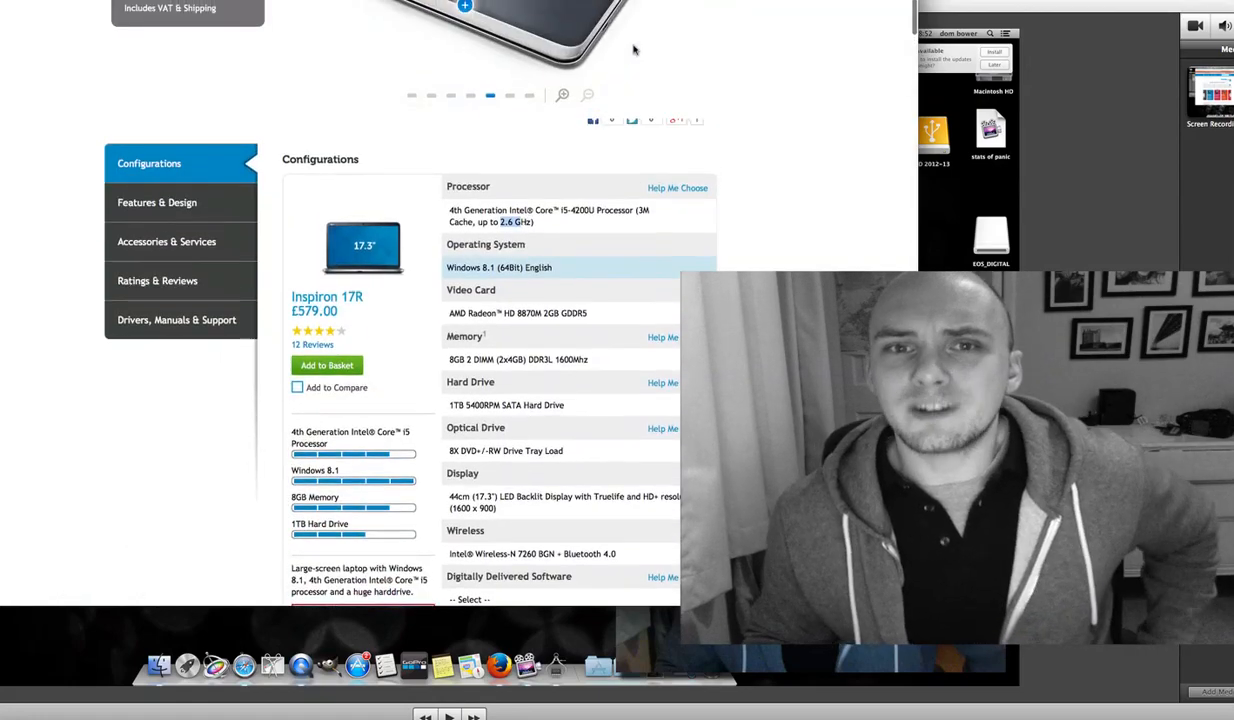
- Scroll the Dell Inspiron 17R page back up to its £579 header and overview
scroll(up, 3)
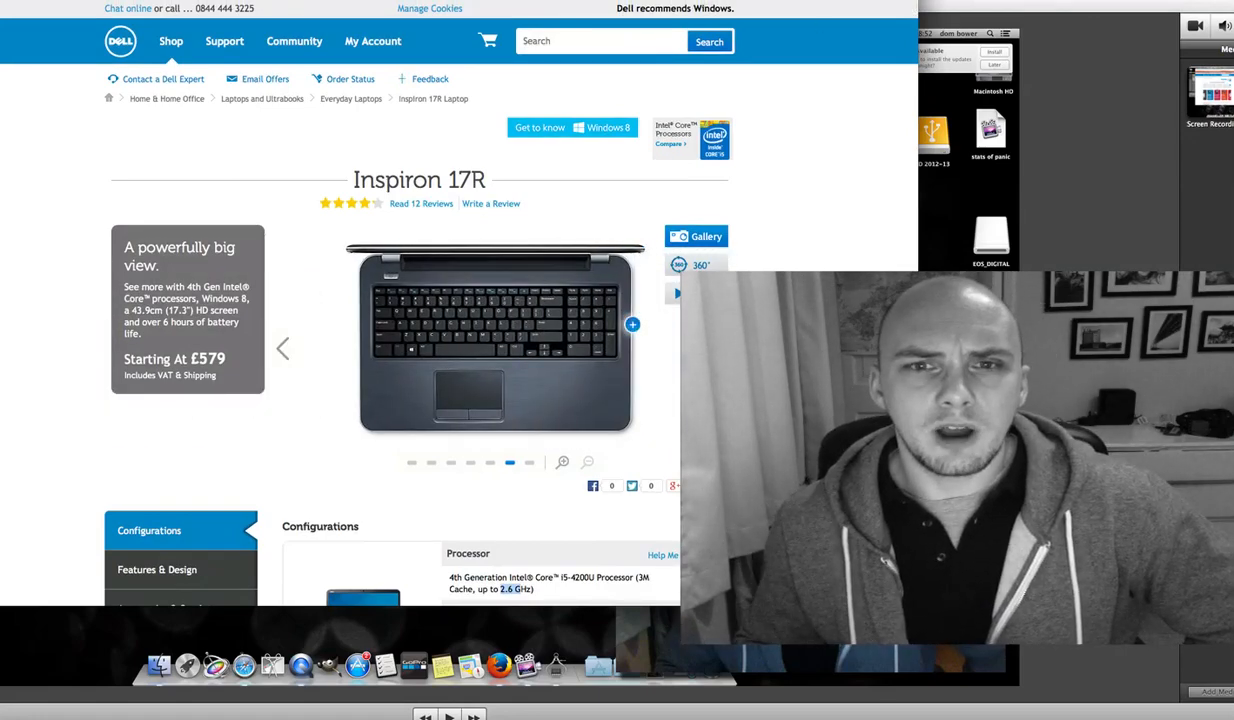
scroll(down, 3)
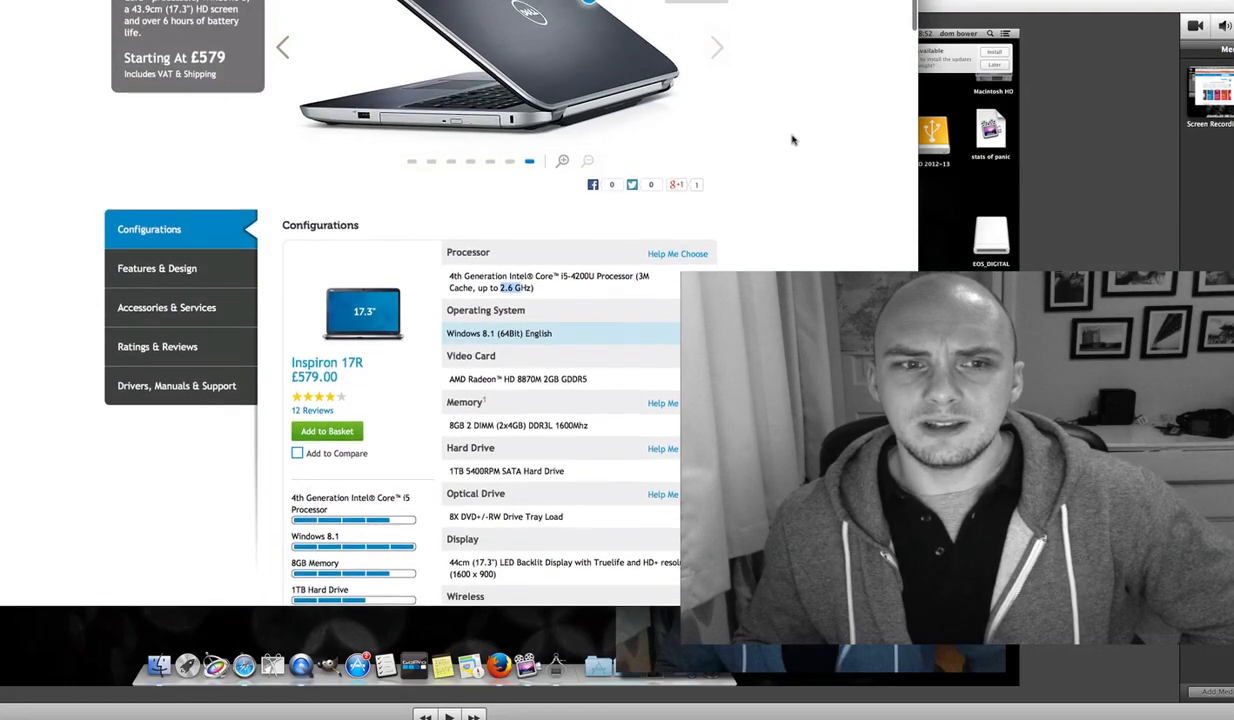
scroll(up, 3)
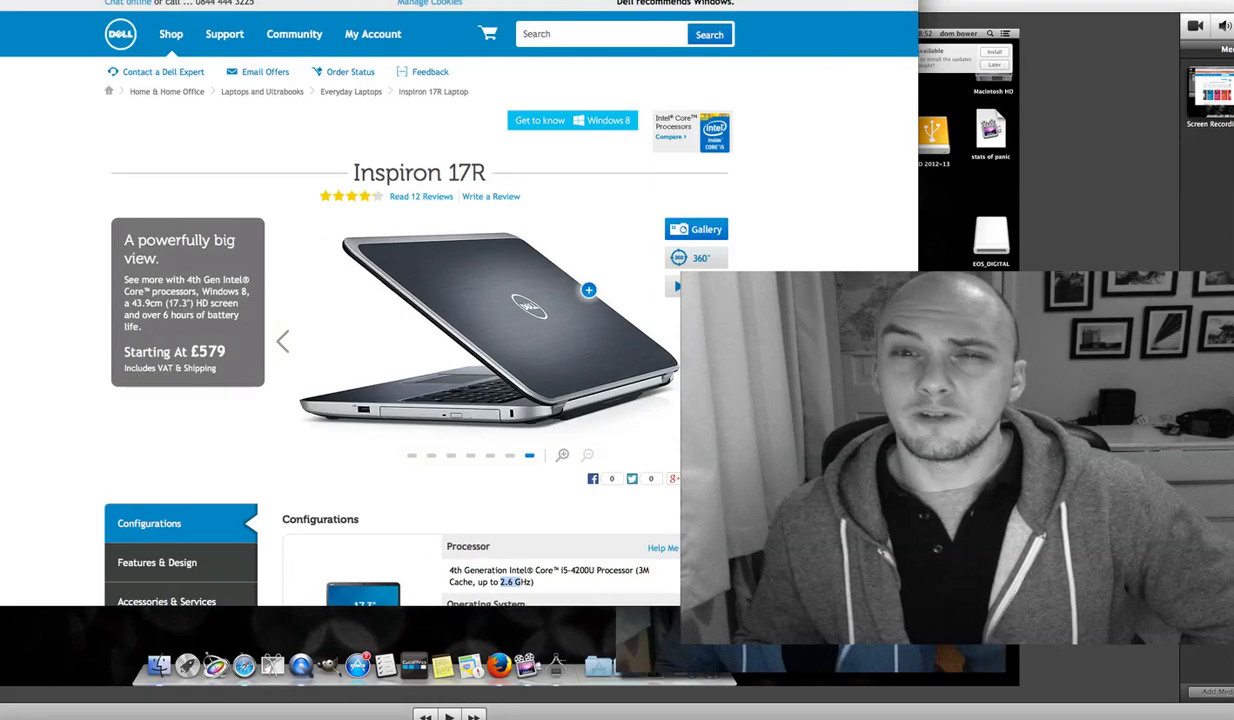